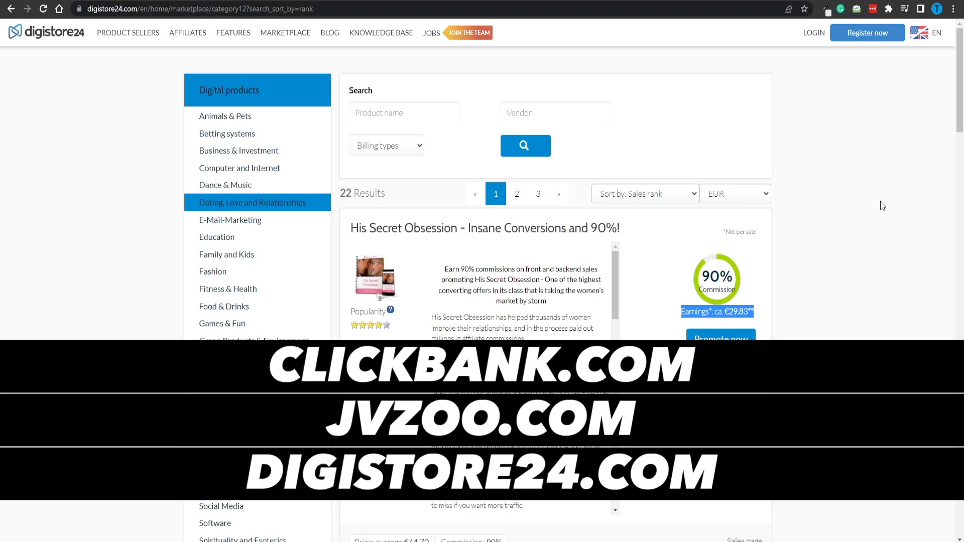
- Reach the His Secret Obsession sample emails on the Be Irresistible affiliate page
key("ctrl+plus")
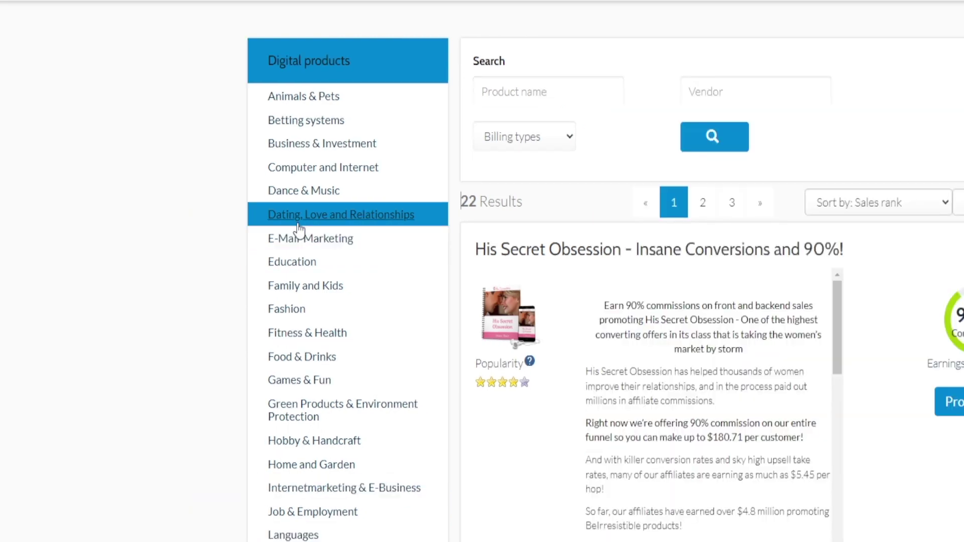
mouse_move(344, 226)
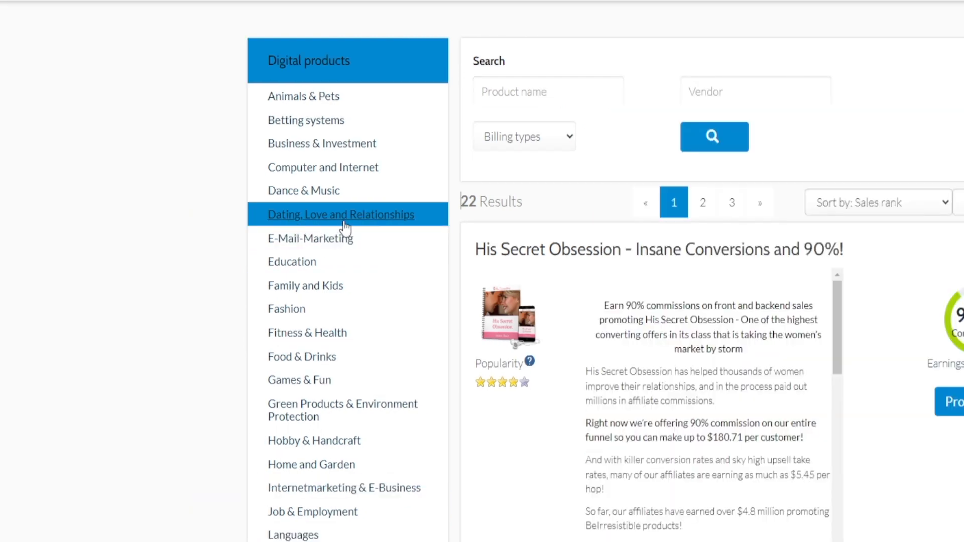
scroll("down", 3)
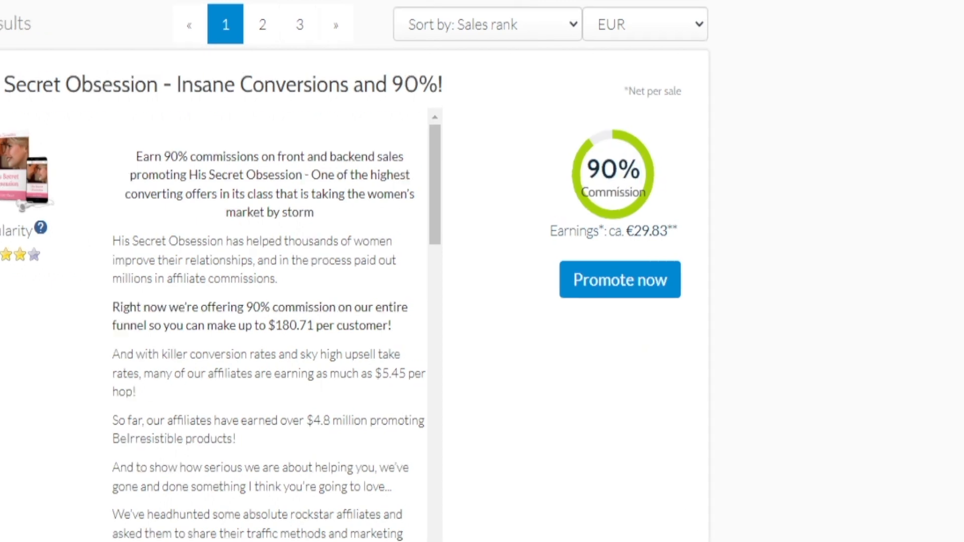
left_click(619, 280)
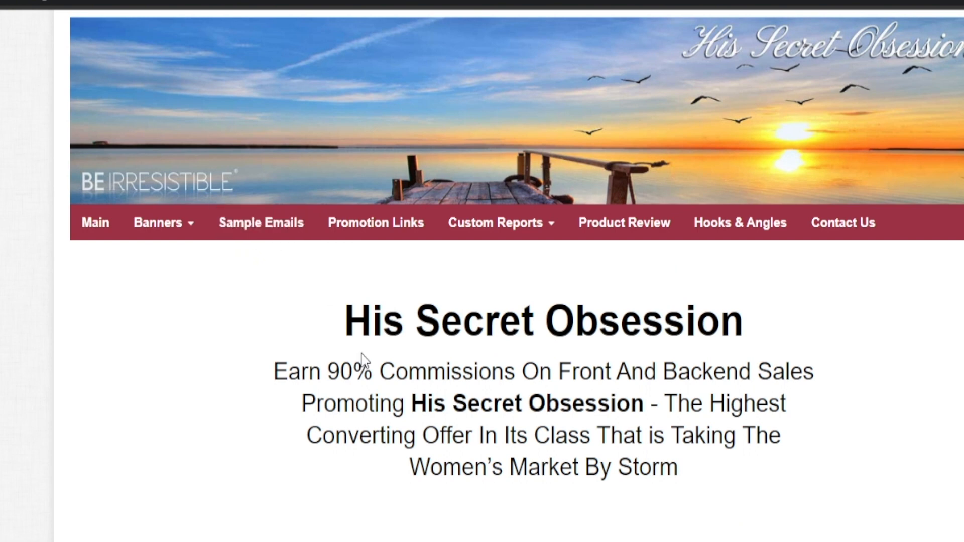
left_click(261, 223)
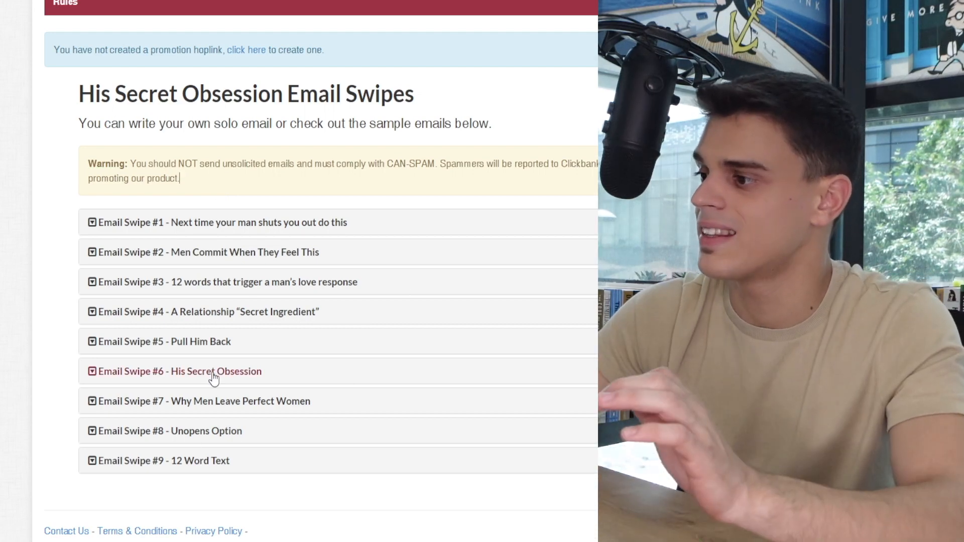
- Expand Email Swipe #6 and read its hook, subject lines and body
left_click(179, 370)
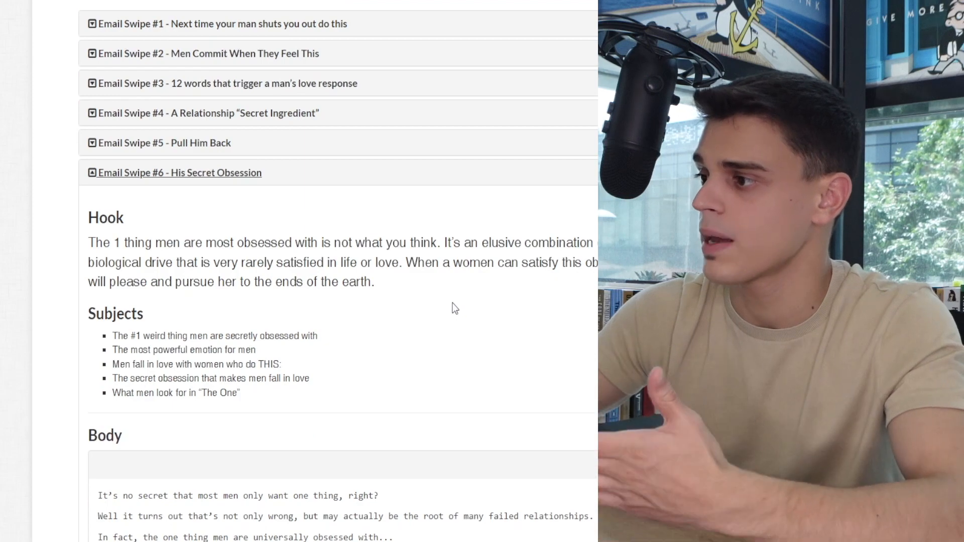
scroll("down", 3)
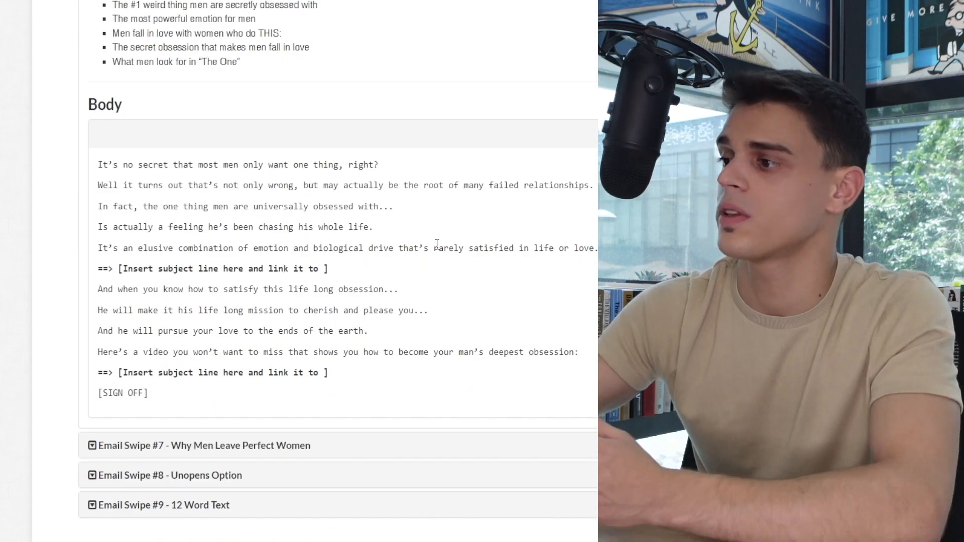
scroll("up", 3)
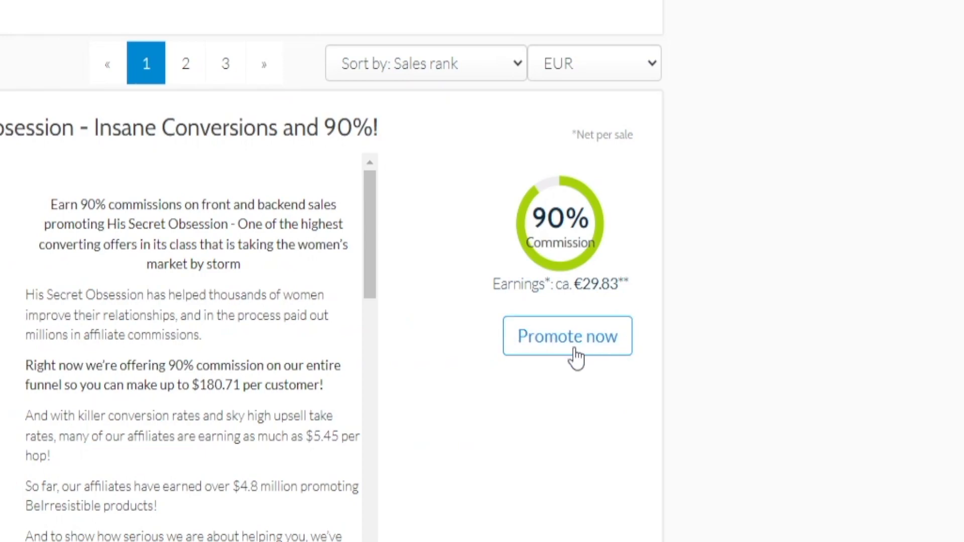
- Show the Rica's Haven channel's Videos list, which reports no videos
left_click(566, 335)
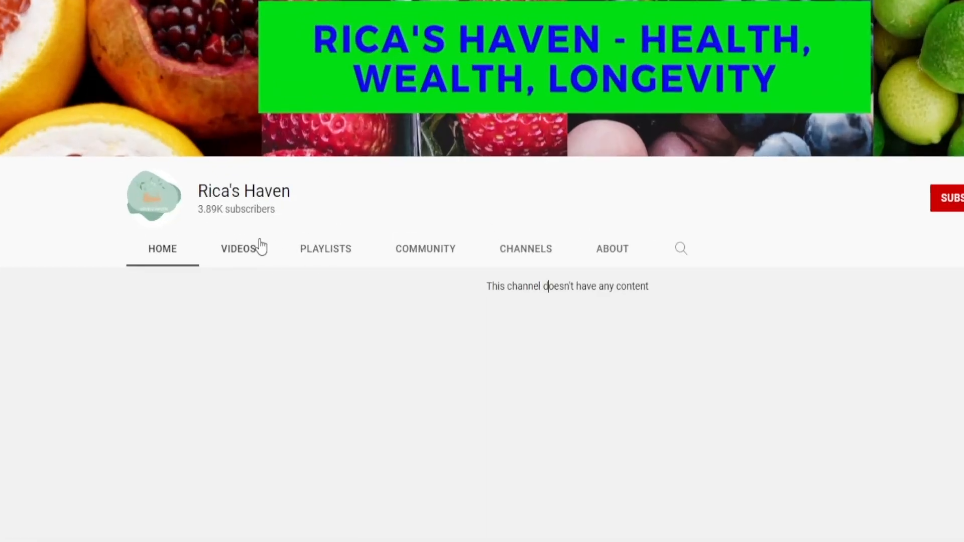
left_click(238, 248)
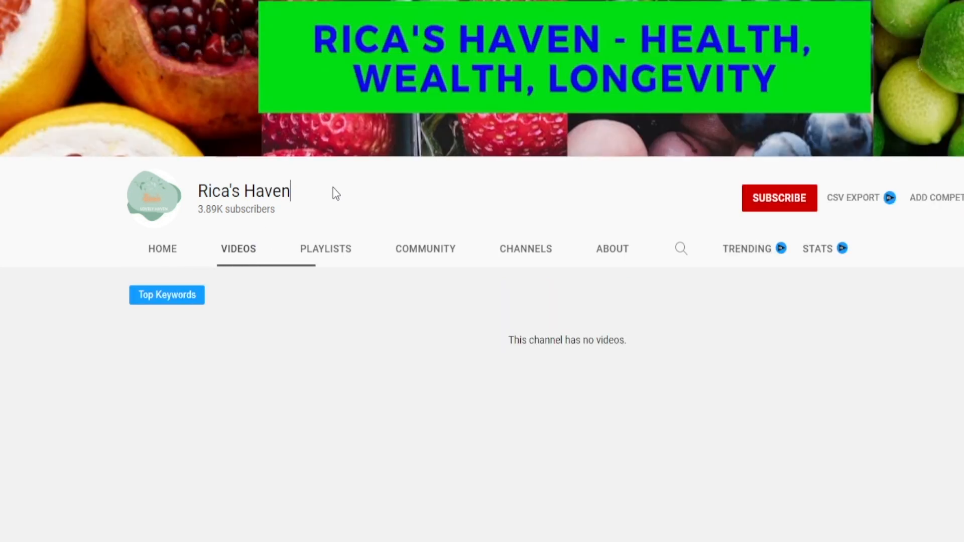
mouse_move(324, 187)
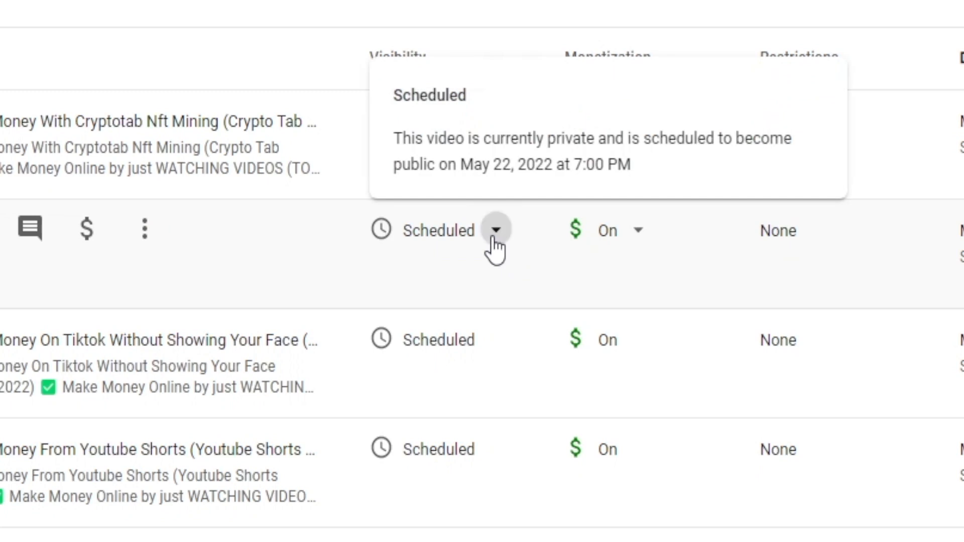
- Reveal a scheduled video's visibility choices under Save or publish in YouTube Studio
left_click(496, 229)
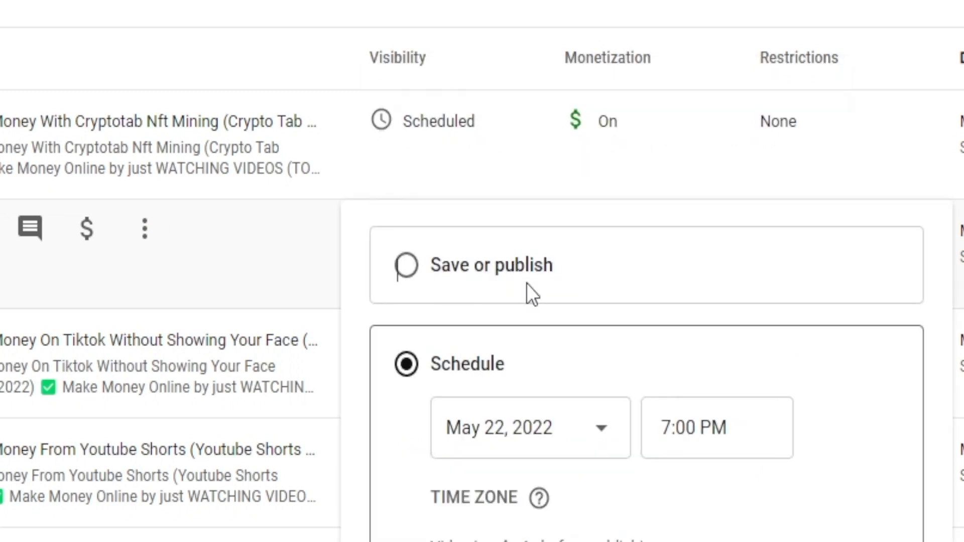
left_click(404, 265)
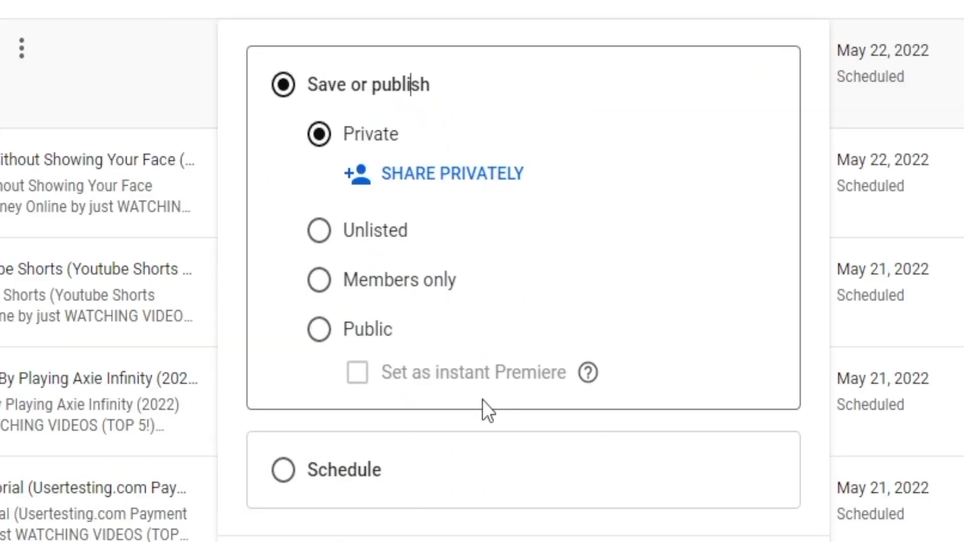
mouse_move(351, 240)
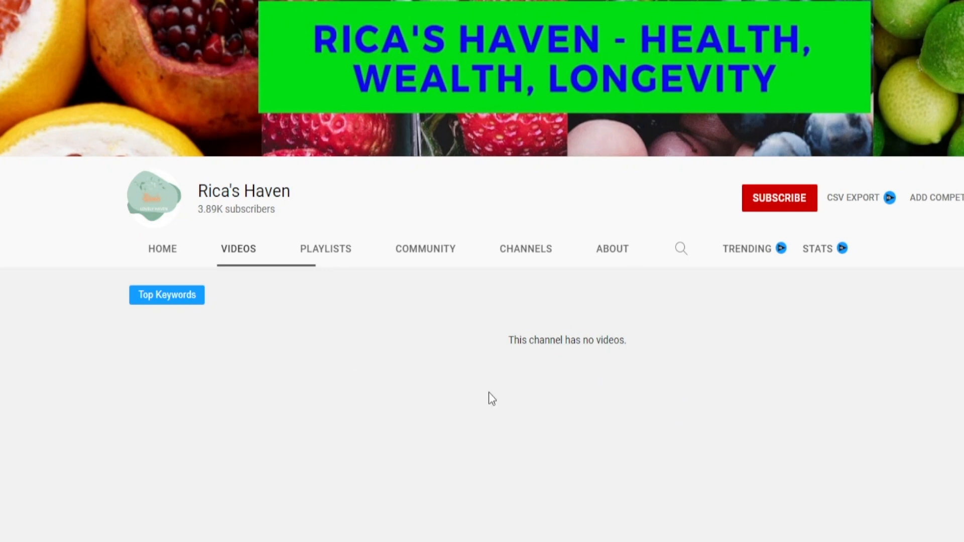
mouse_move(659, 325)
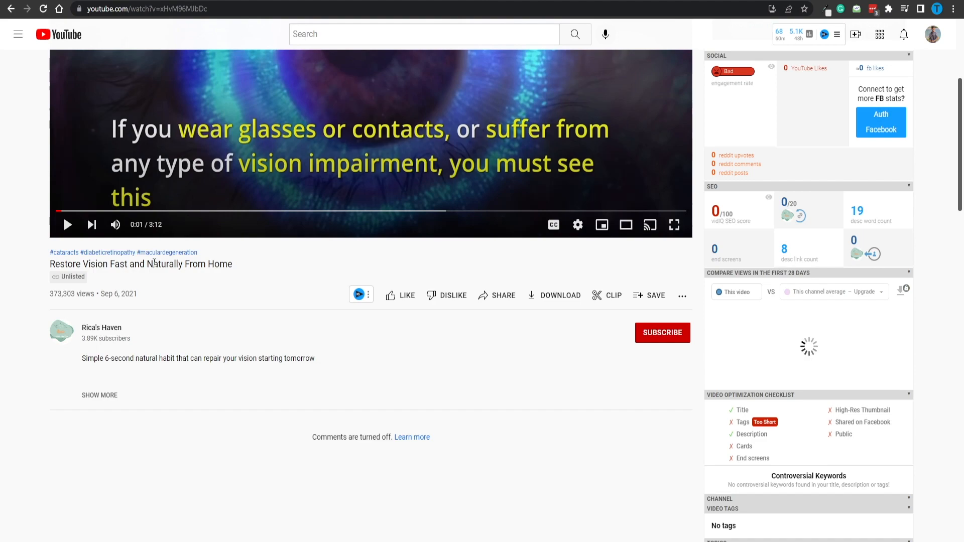
- Scroll to the details of 'Restore Vision Fast and Naturally From Home' with 373,303 views
scroll("up", 3)
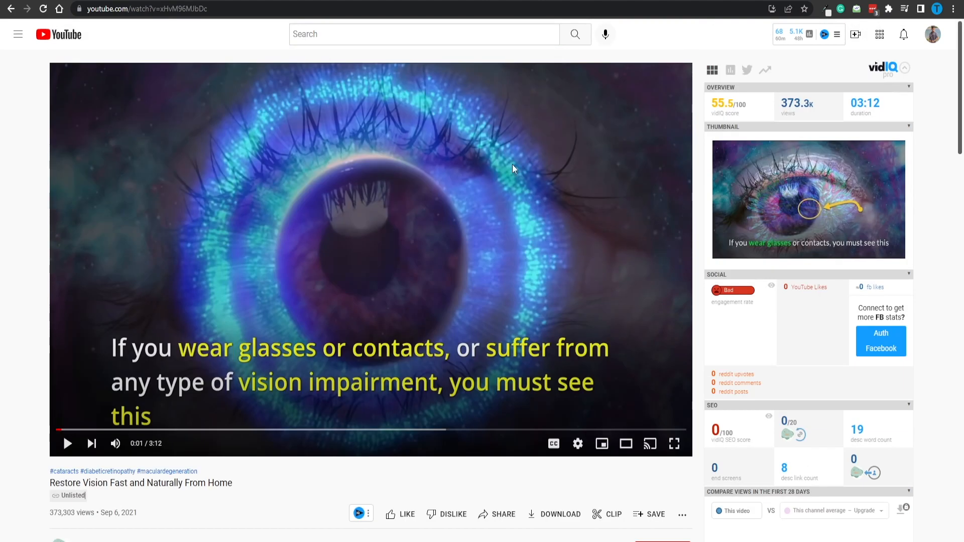
scroll("down", 3)
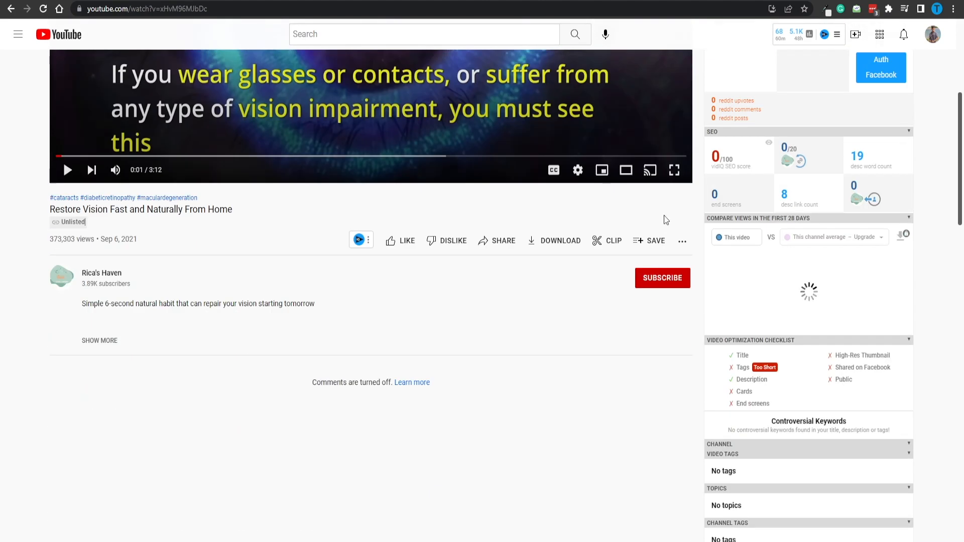
- Show the video's transcript starting 'if you wear glasses or contacts' and look through it
left_click(682, 240)
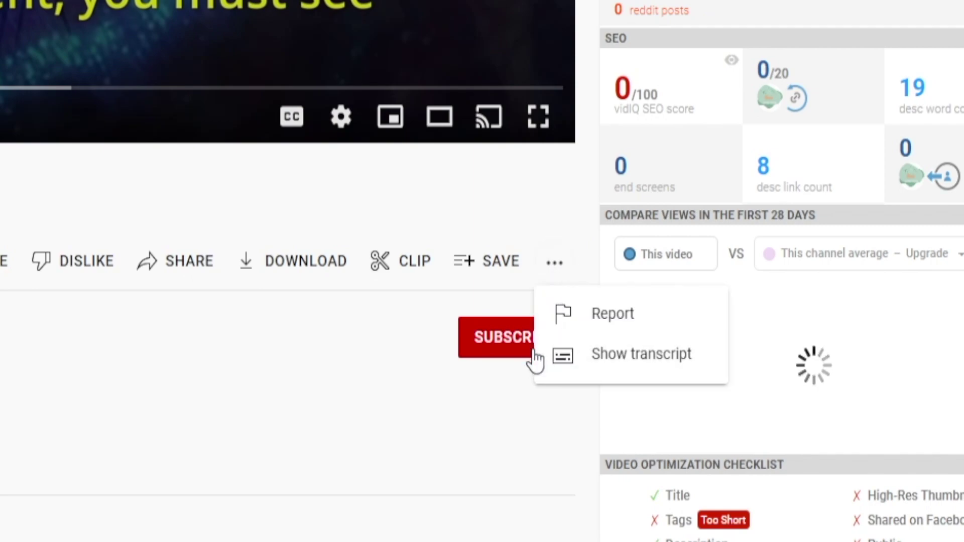
left_click(642, 353)
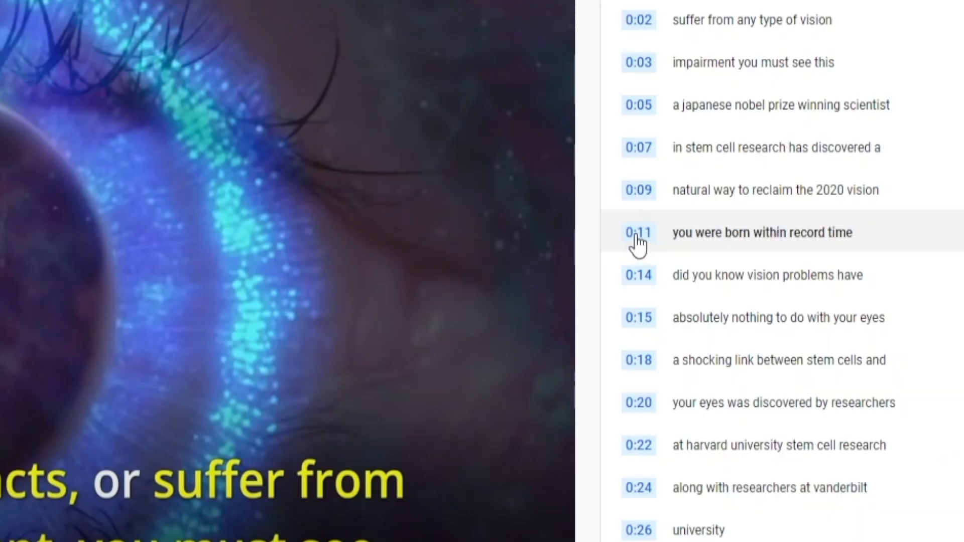
scroll("up", 3)
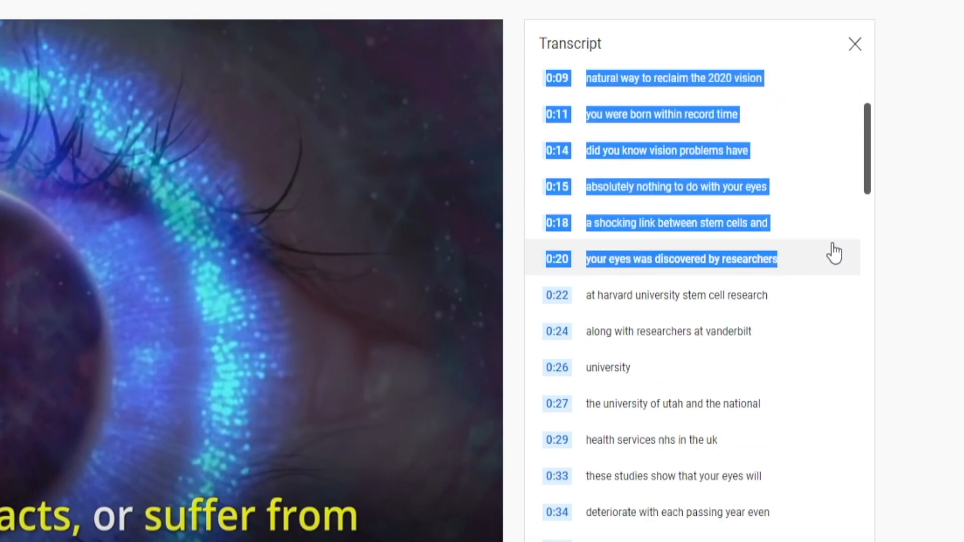
scroll("down", 3)
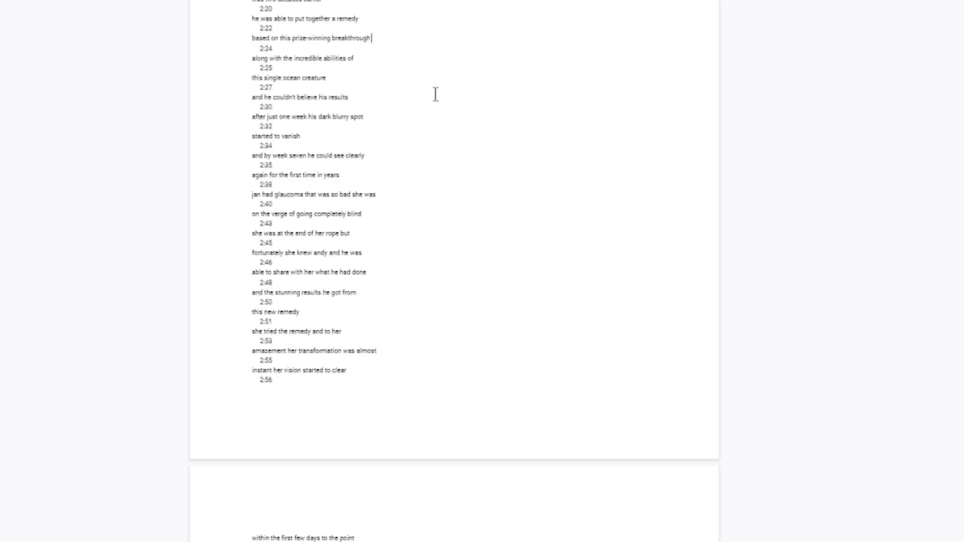
scroll("up", 3)
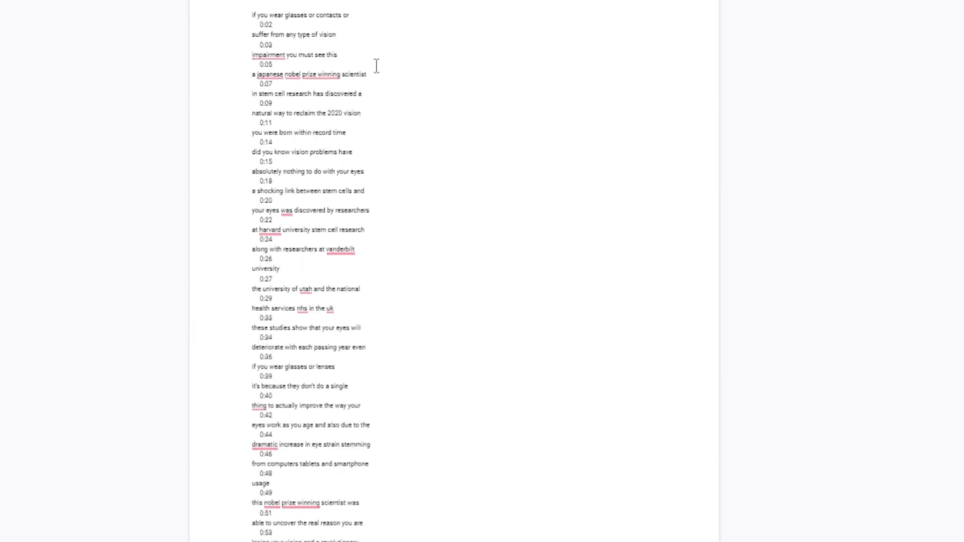
mouse_move(381, 140)
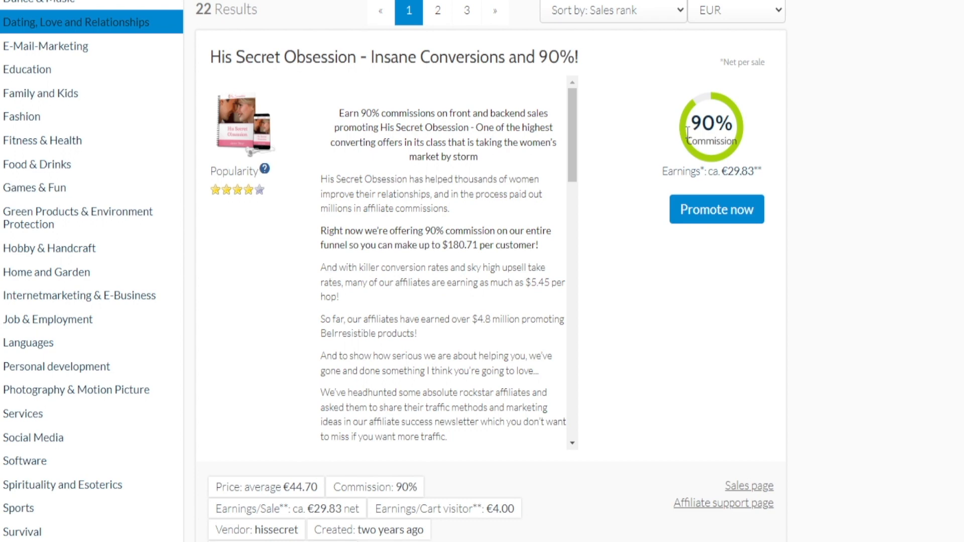
mouse_move(716, 209)
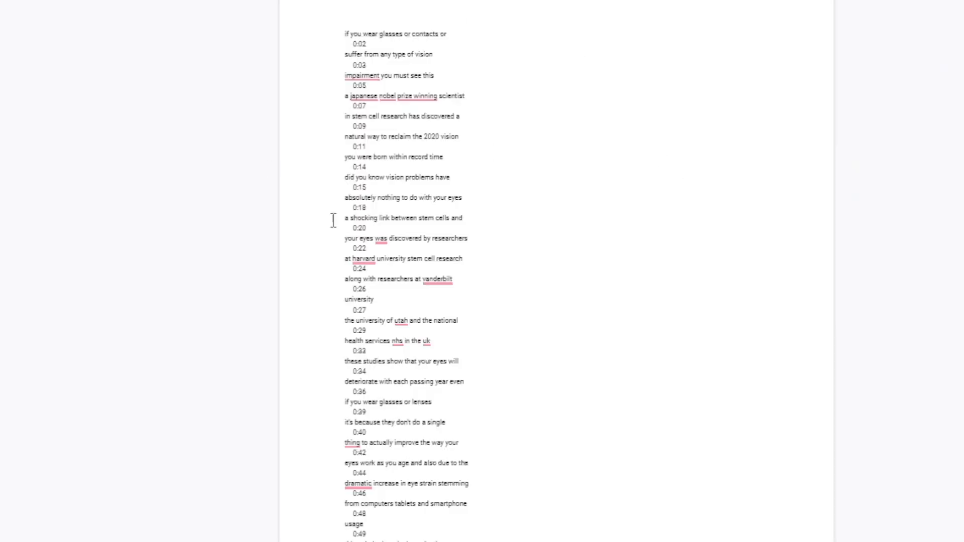
mouse_move(768, 330)
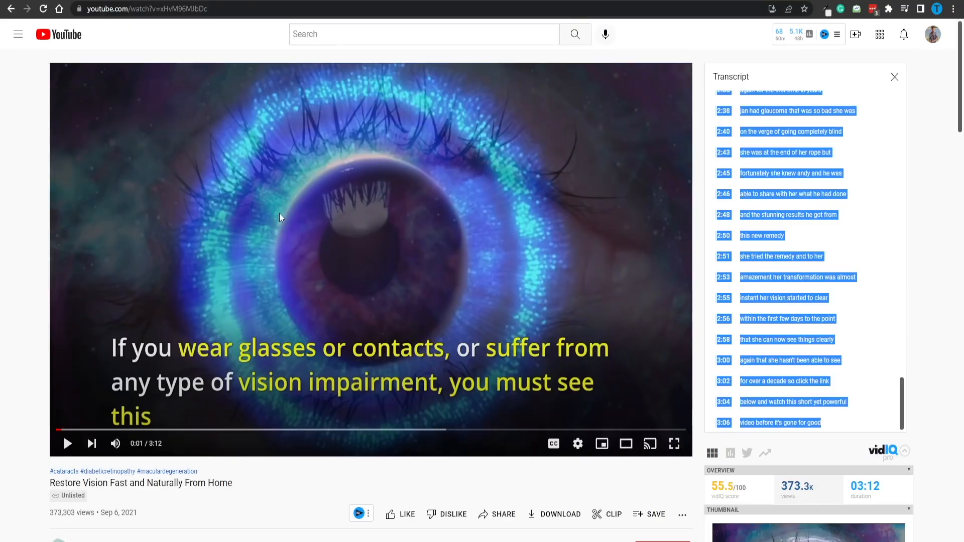
mouse_move(301, 194)
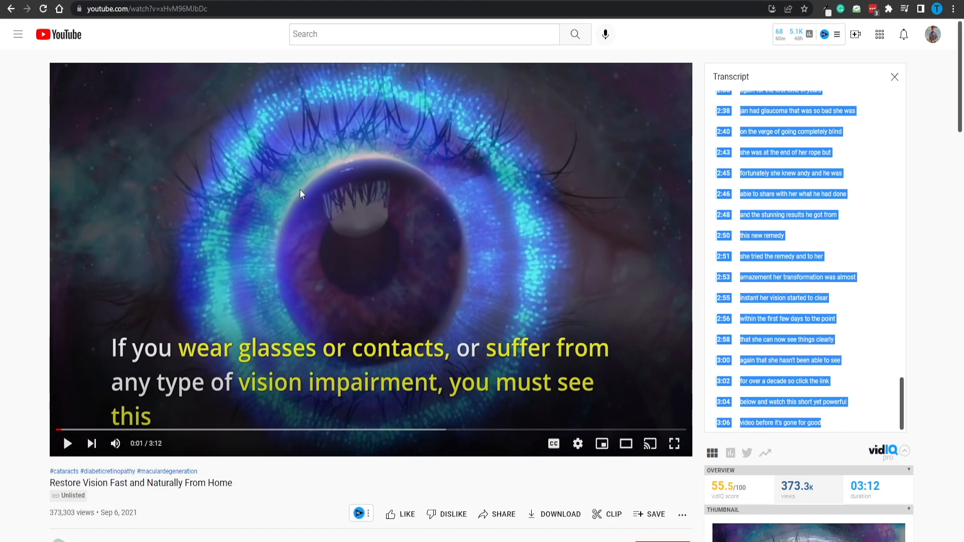
mouse_move(444, 226)
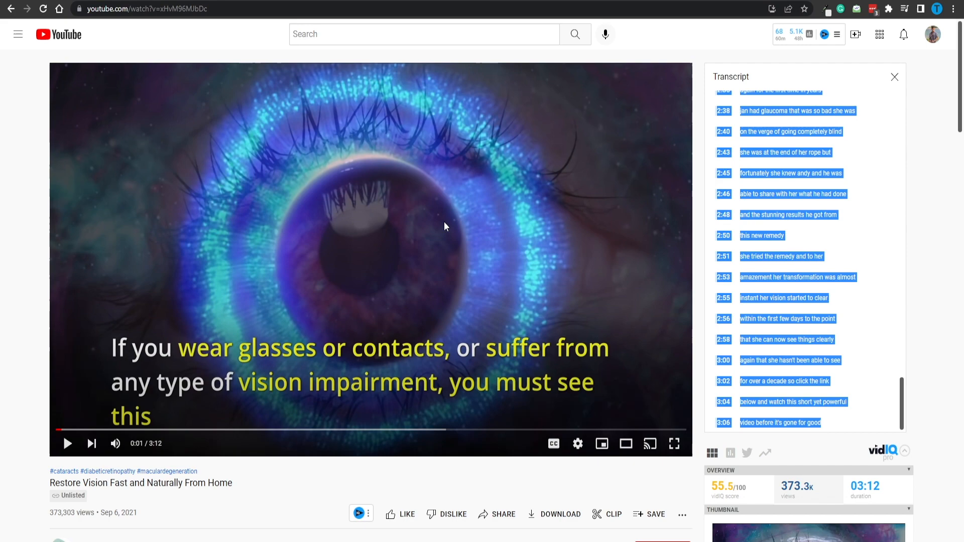
mouse_move(68, 442)
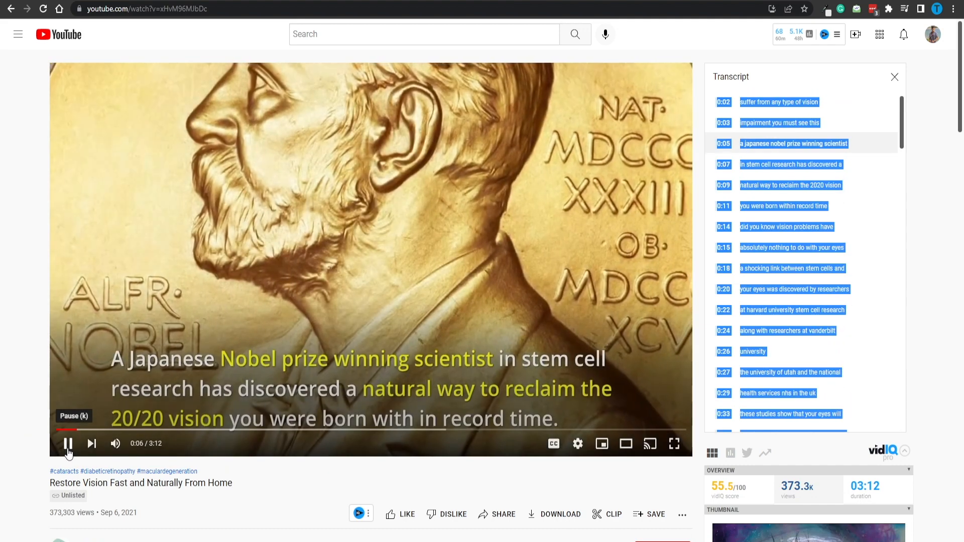
- Pause the ad video a few seconds into playback
left_click(67, 443)
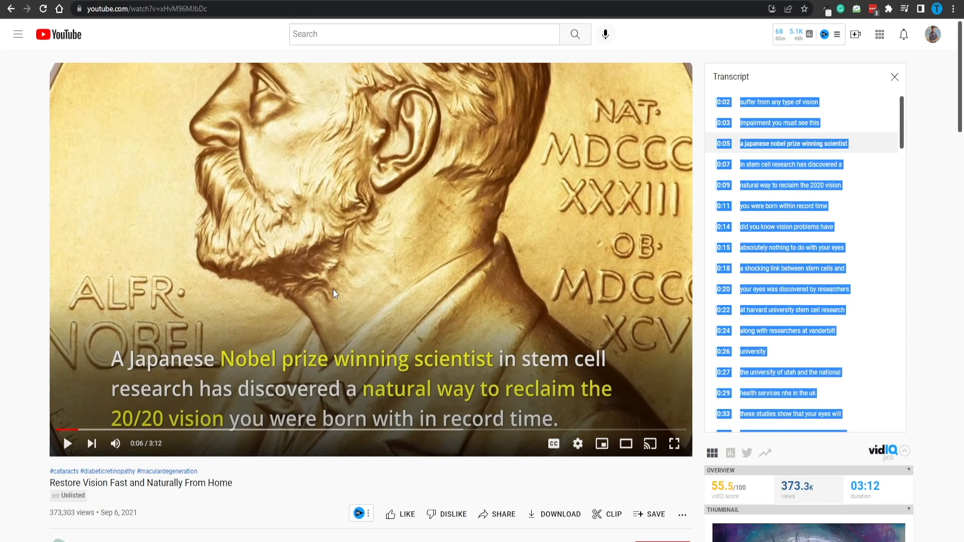
mouse_move(495, 269)
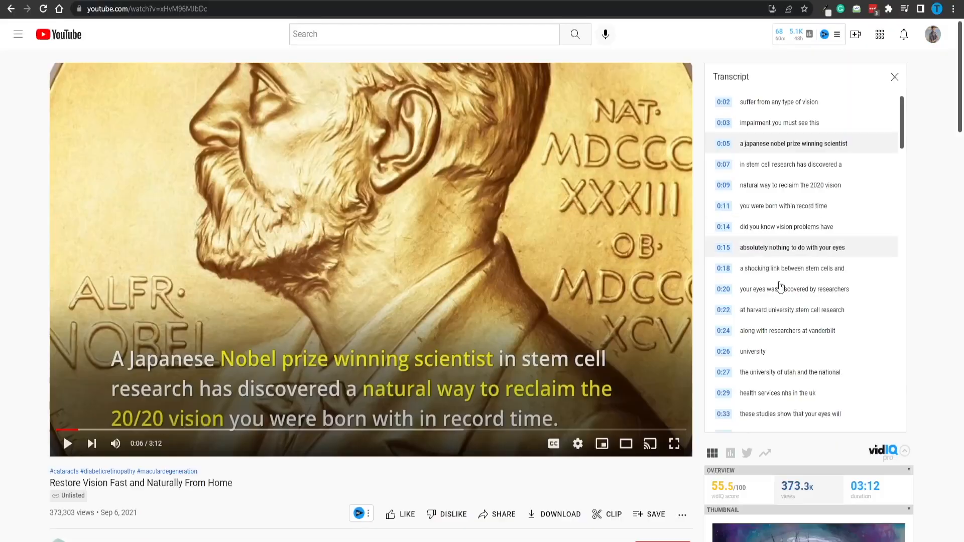
mouse_move(826, 355)
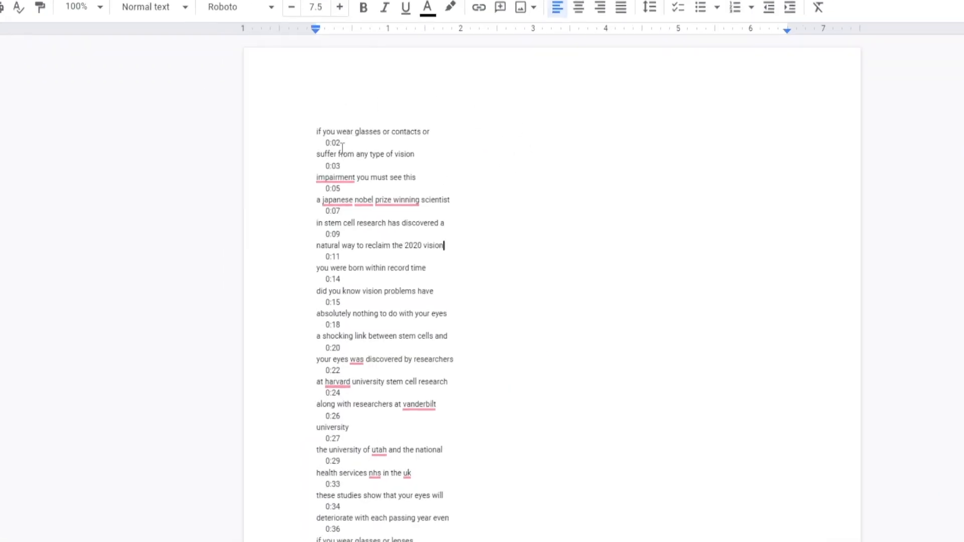
- Look over the timestamped script in Google Docs down to the 1:09 line and back
scroll("down", 3)
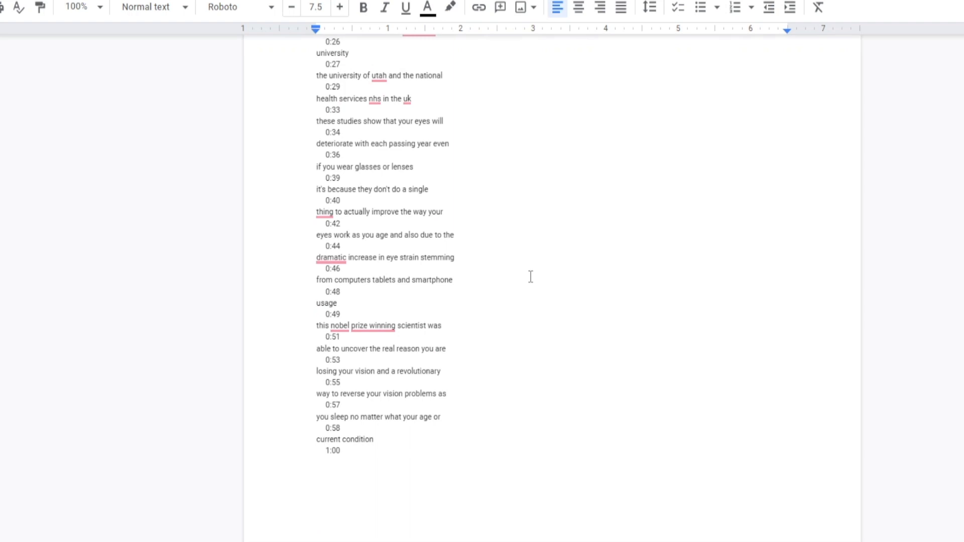
scroll("down", 3)
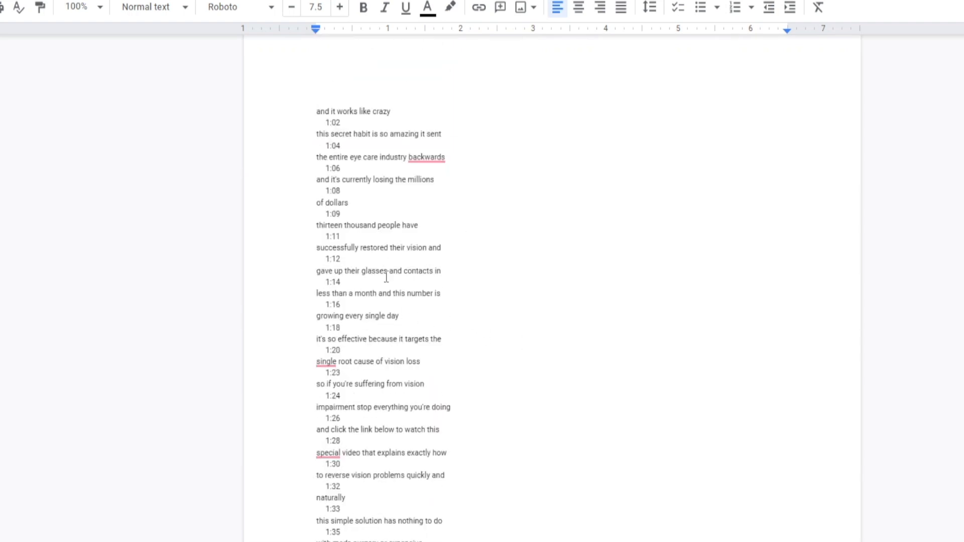
double_click(333, 213)
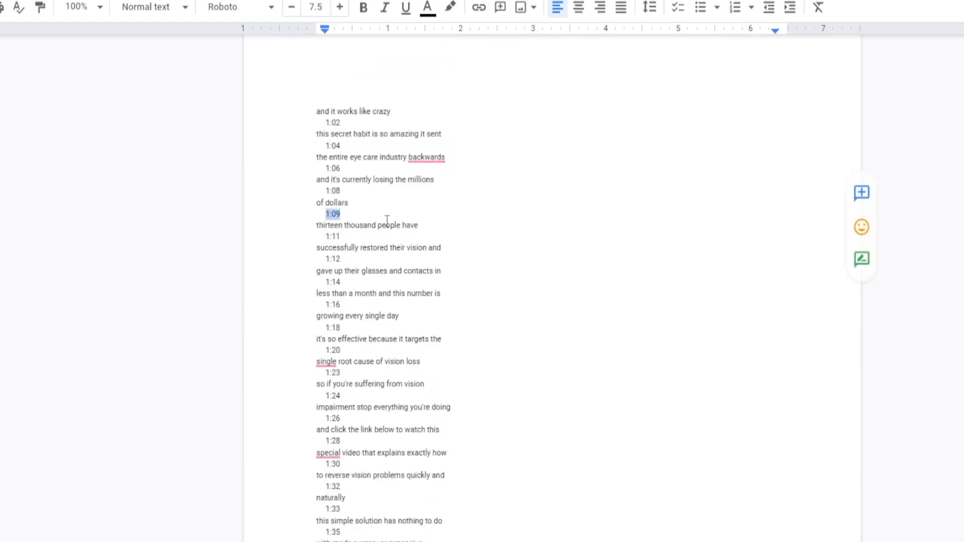
scroll("up", 3)
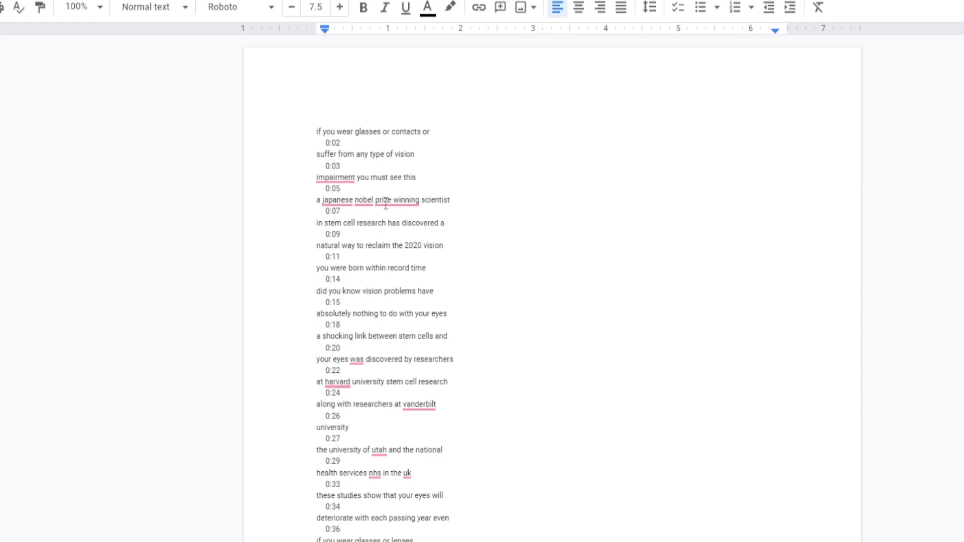
mouse_move(484, 234)
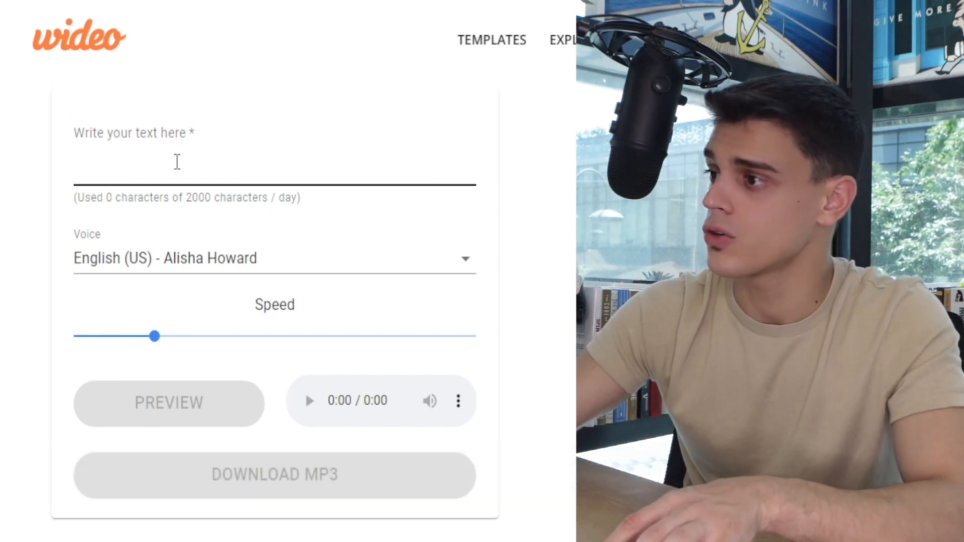
- Enter the script's opening line in Wideo and choose the Mike Stevens English (US) voice
type("did you know vision problems have absolutely nothing to do with your eyes.")
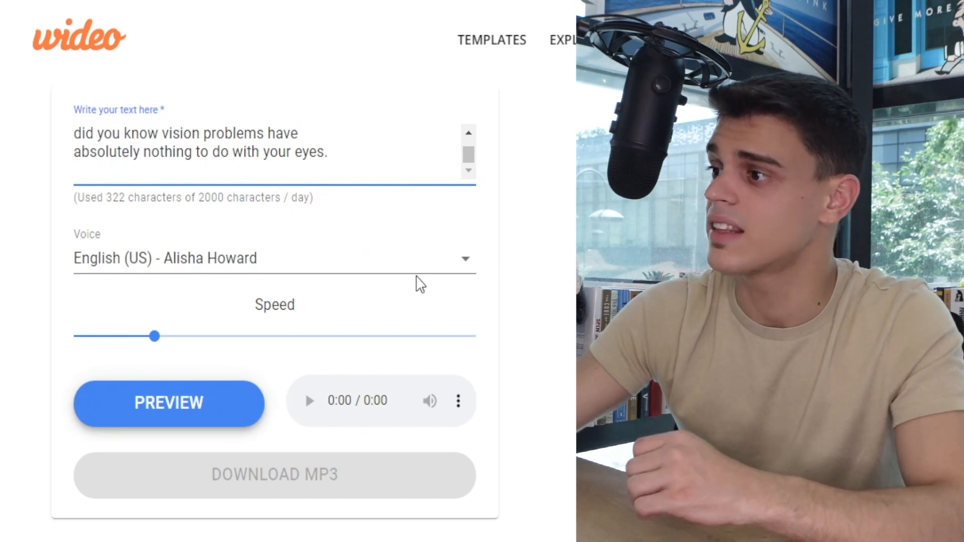
left_click(274, 258)
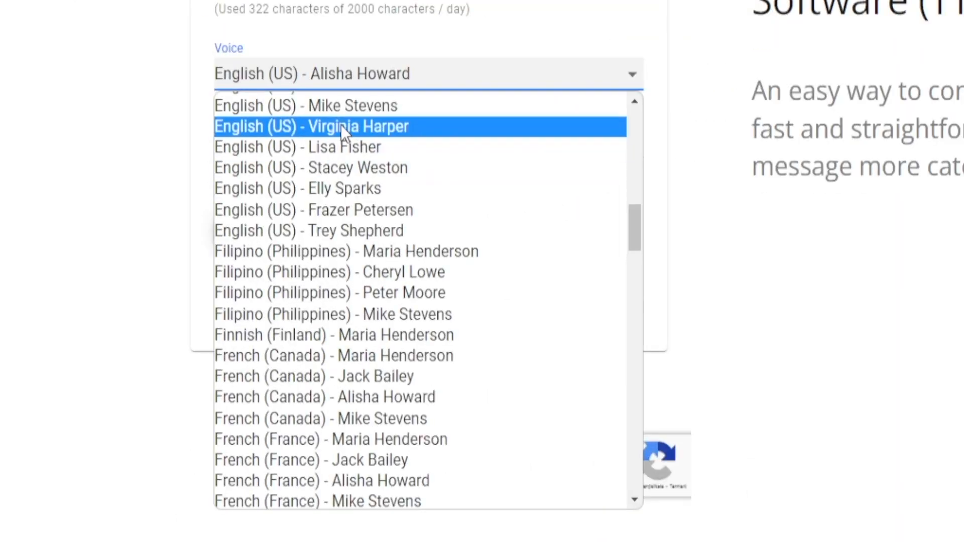
left_click(305, 106)
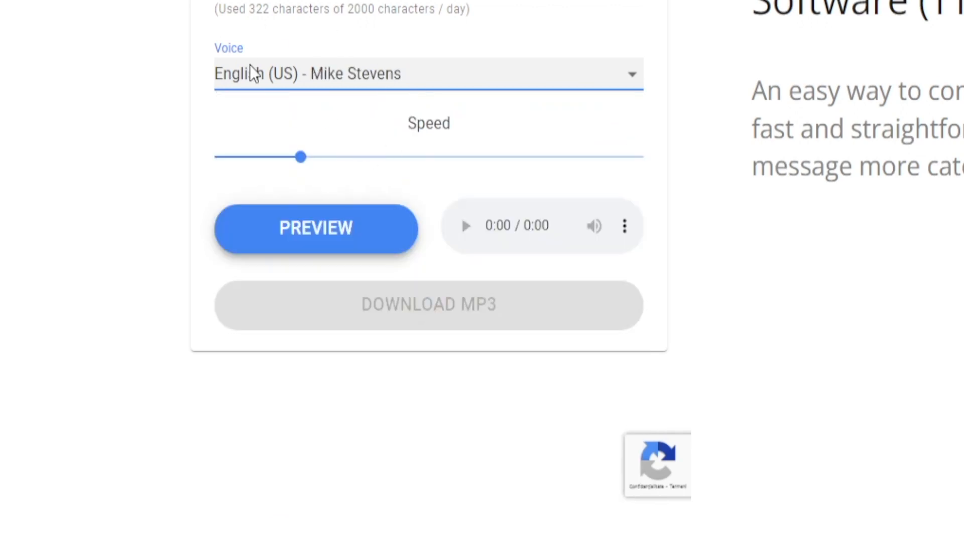
left_click_drag(300, 156, 329, 157)
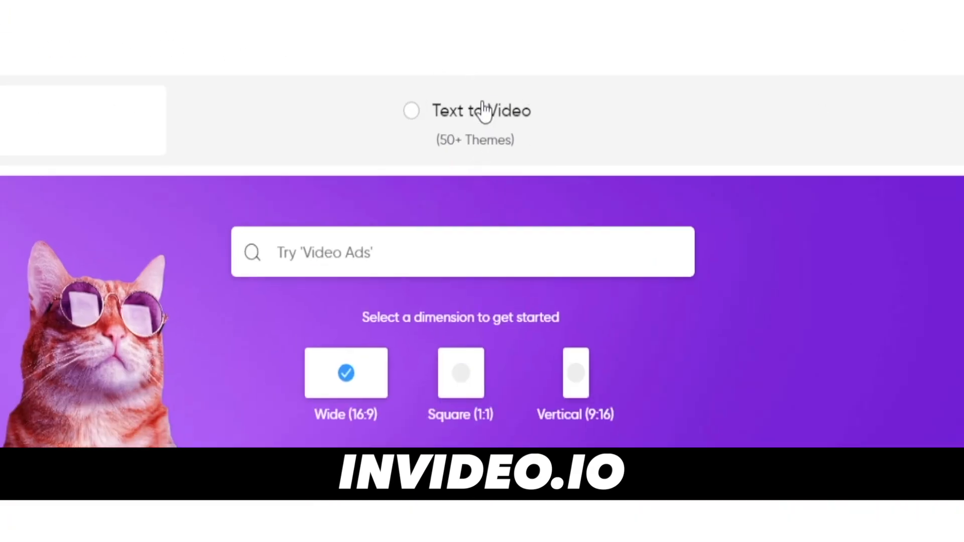
- Start a Text to Video project in Wide (16:9) format
left_click(411, 111)
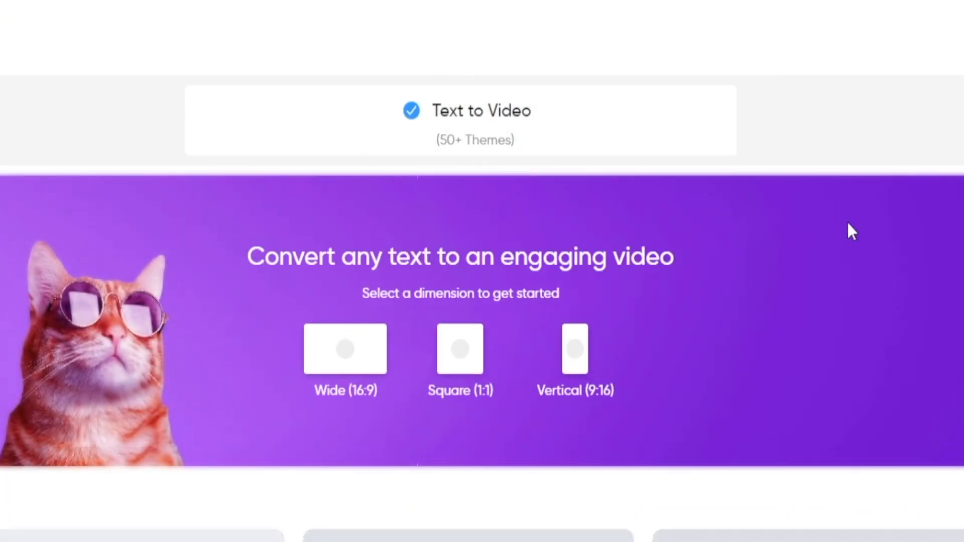
left_click(345, 348)
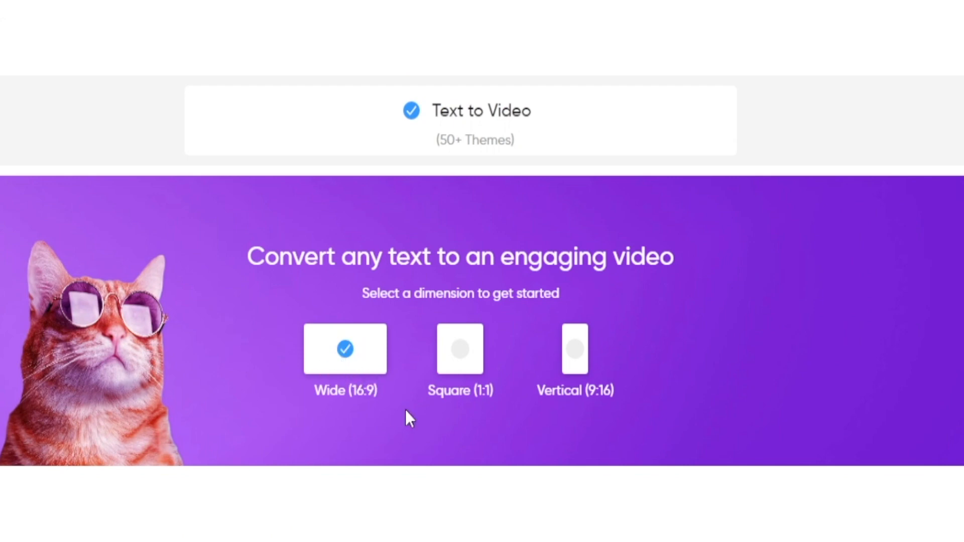
mouse_move(171, 310)
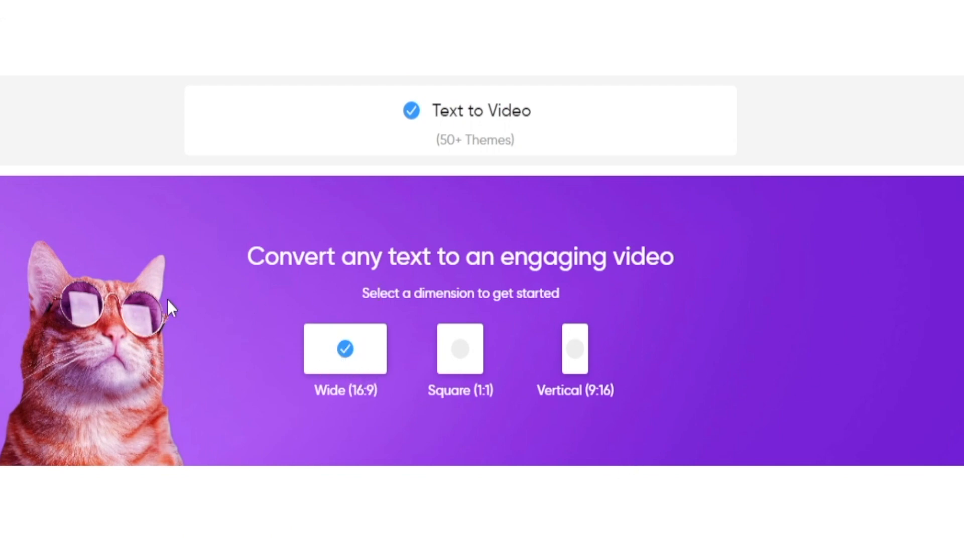
scroll("down", 3)
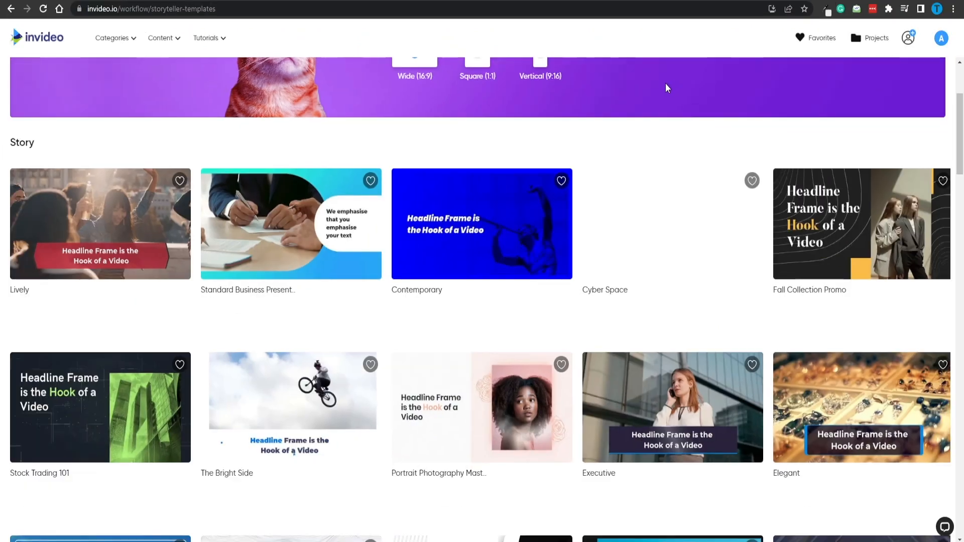
- Choose the Sports story template for the project
scroll("down", 3)
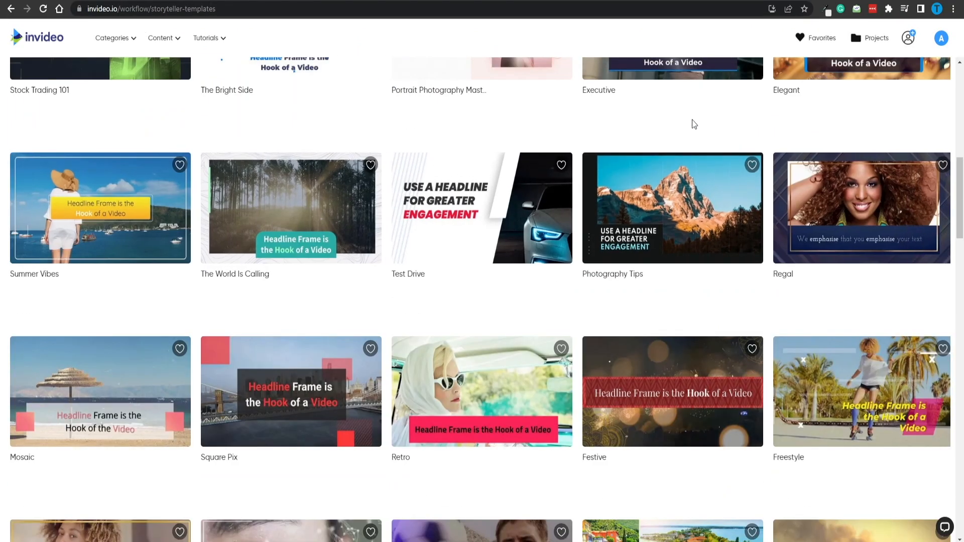
scroll("down", 3)
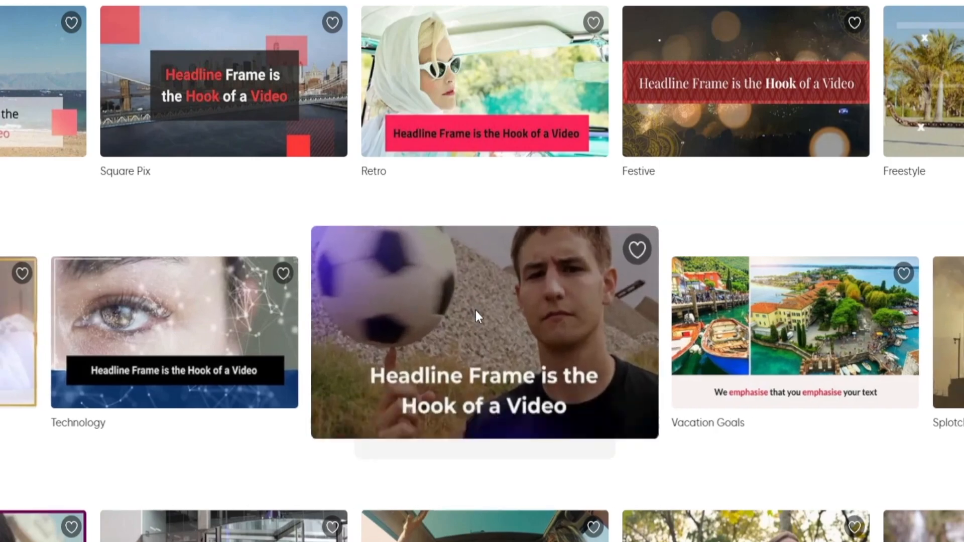
left_click(484, 332)
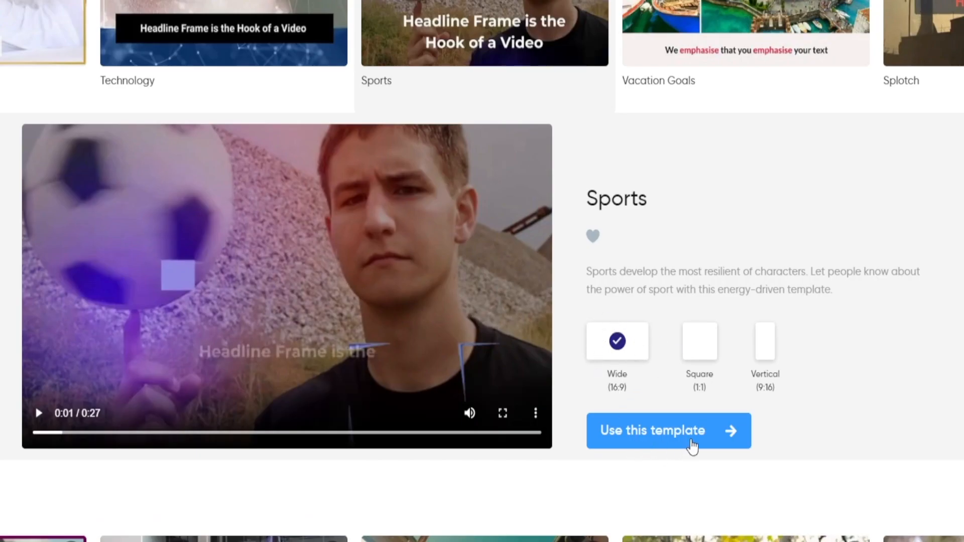
left_click(667, 431)
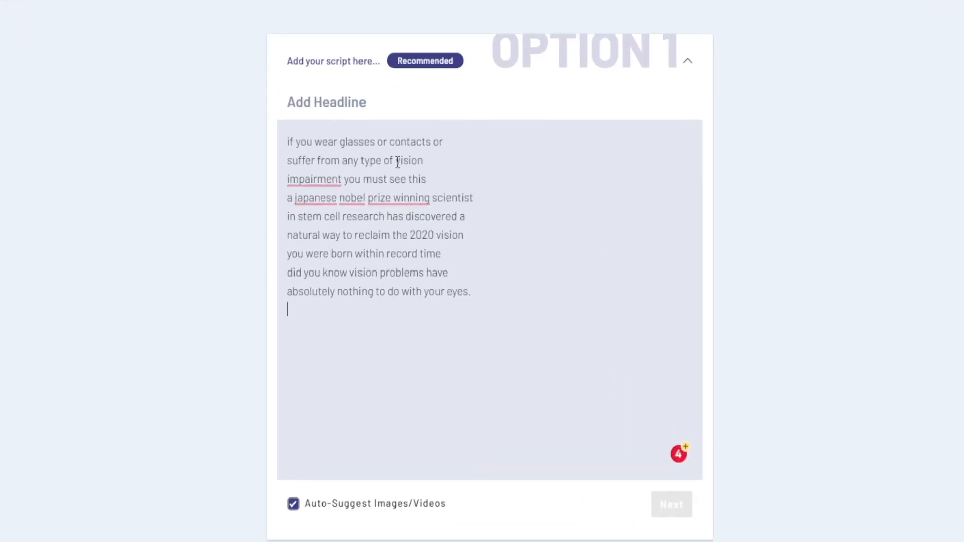
- Toggle automatic media suggestions and submit the 'No more glasses' script to generate scenes
scroll("down", 3)
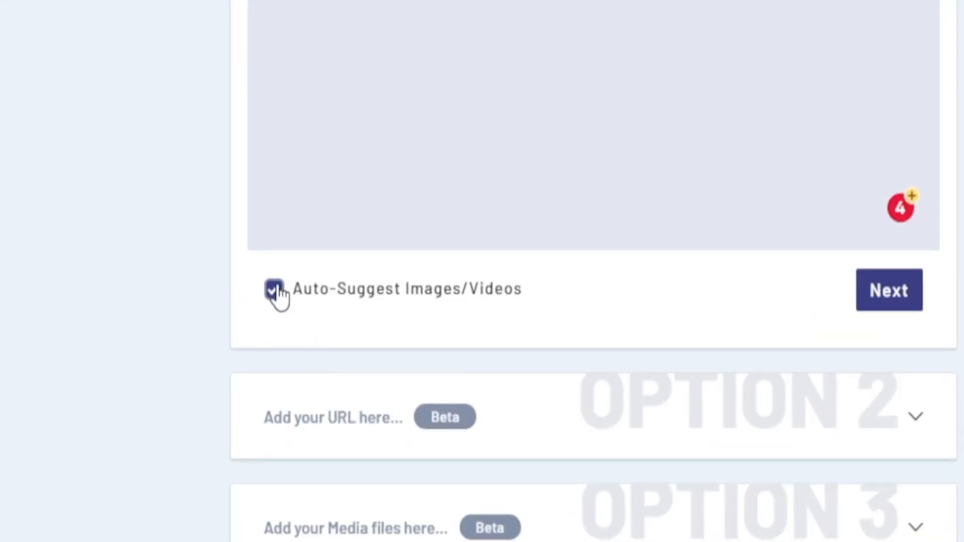
left_click(273, 289)
type("No more glasses")
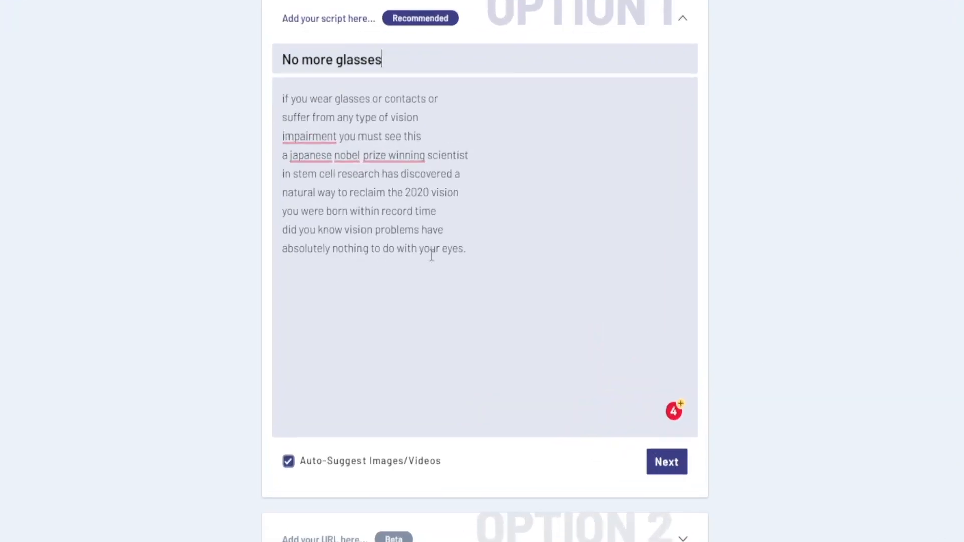
left_click(665, 462)
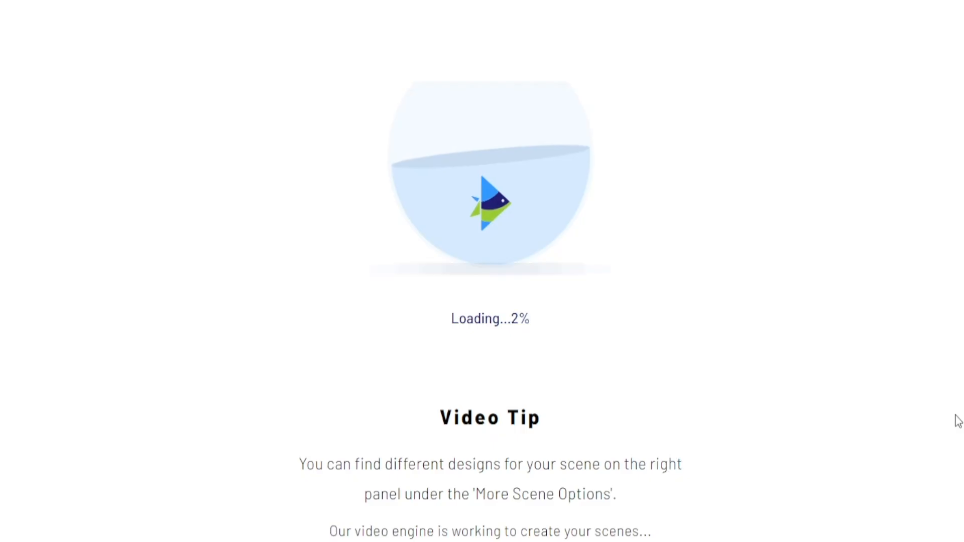
mouse_move(596, 337)
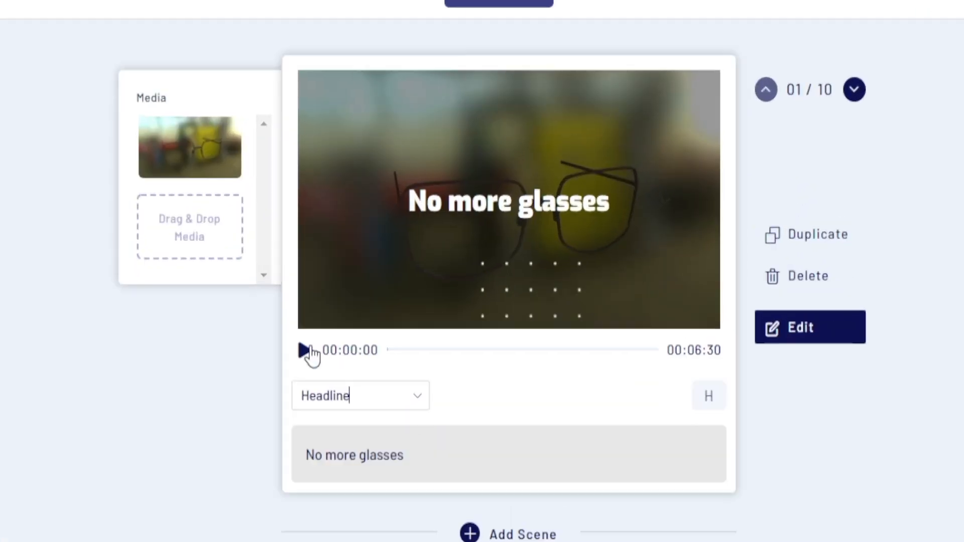
- Preview the opening 'No more glasses' scene, review the ten generated scenes, and start uploading the voiceover file
left_click(303, 350)
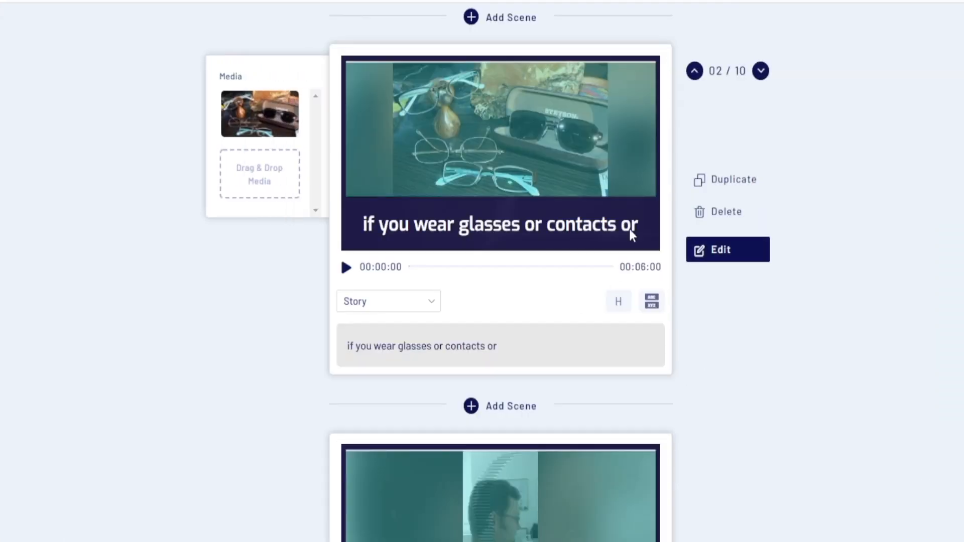
scroll("down", 3)
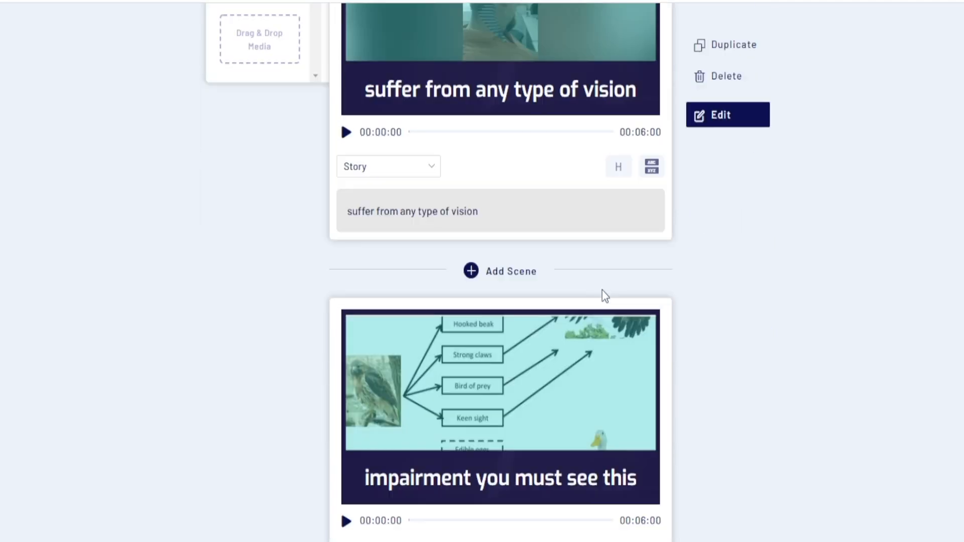
scroll("down", 3)
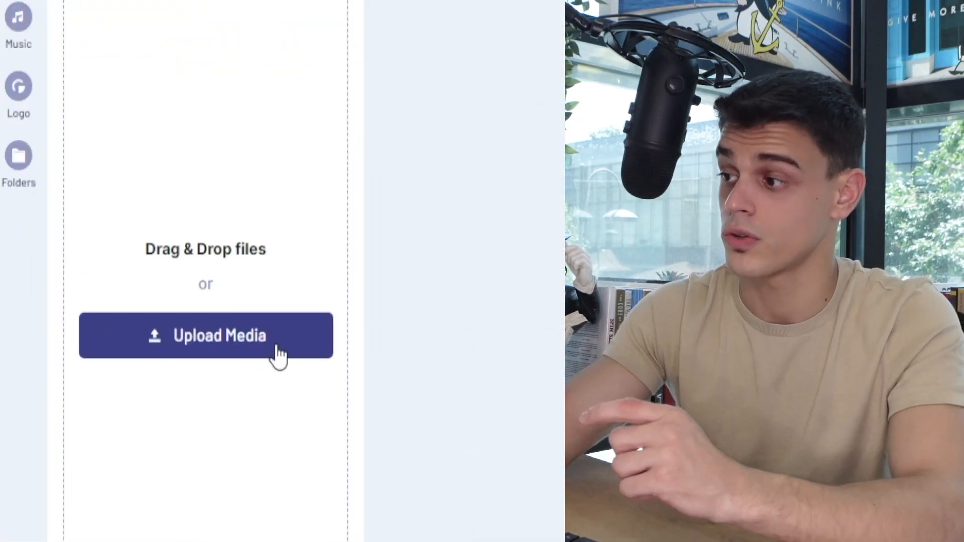
left_click(205, 336)
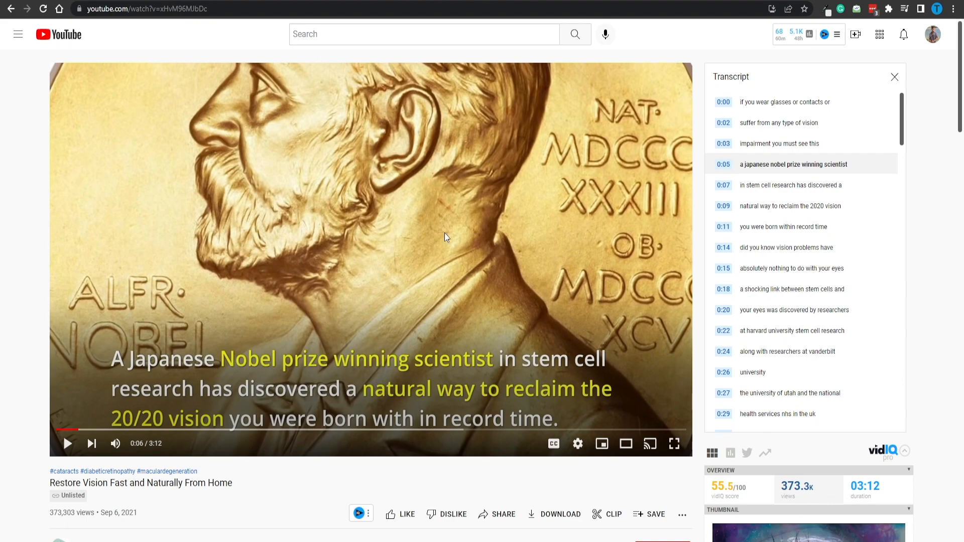
- Skip the source vision ad ahead to about one minute and return to the InVideo home
left_click(229, 430)
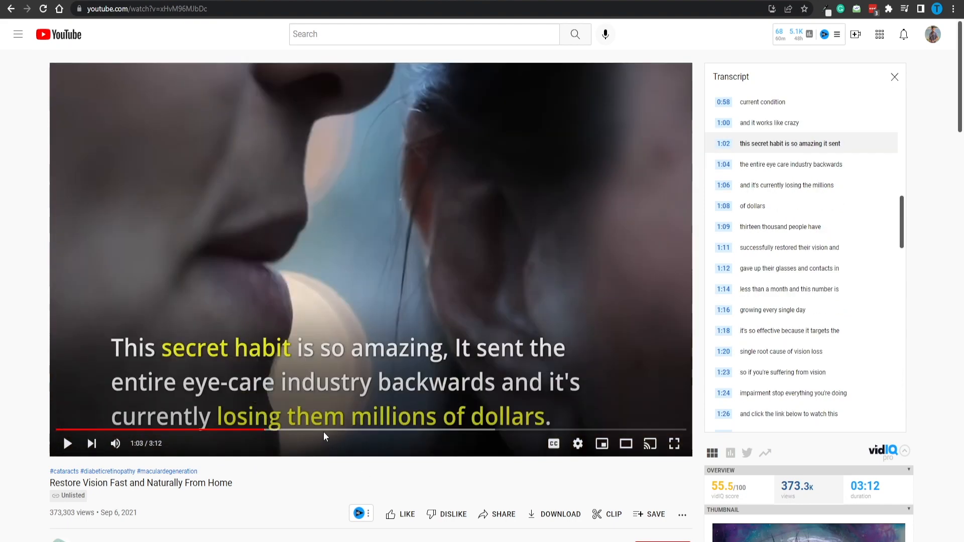
left_click(388, 431)
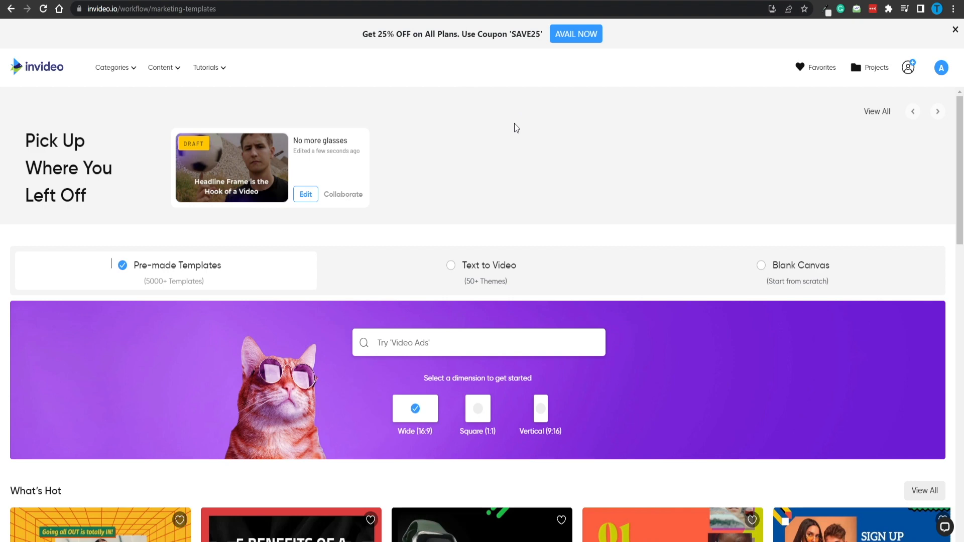
mouse_move(507, 134)
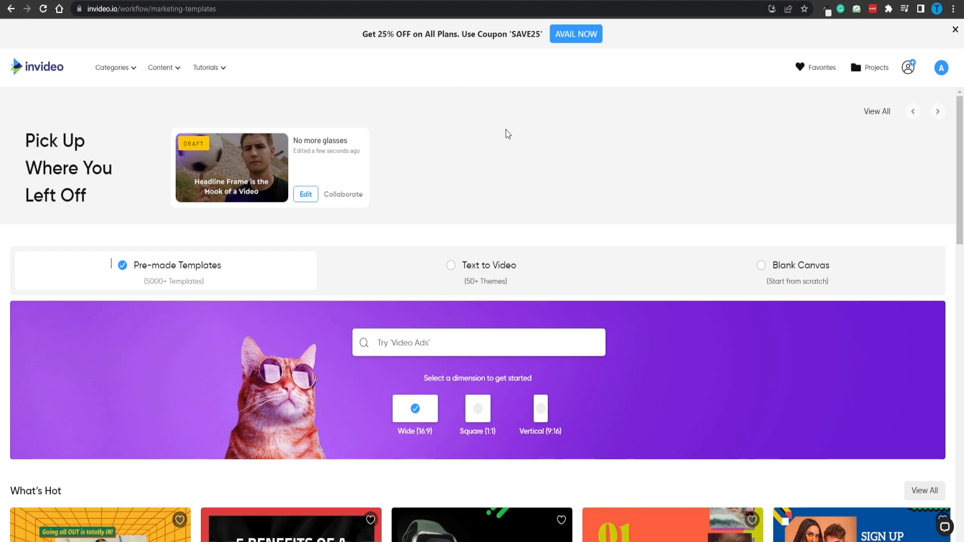
mouse_move(684, 222)
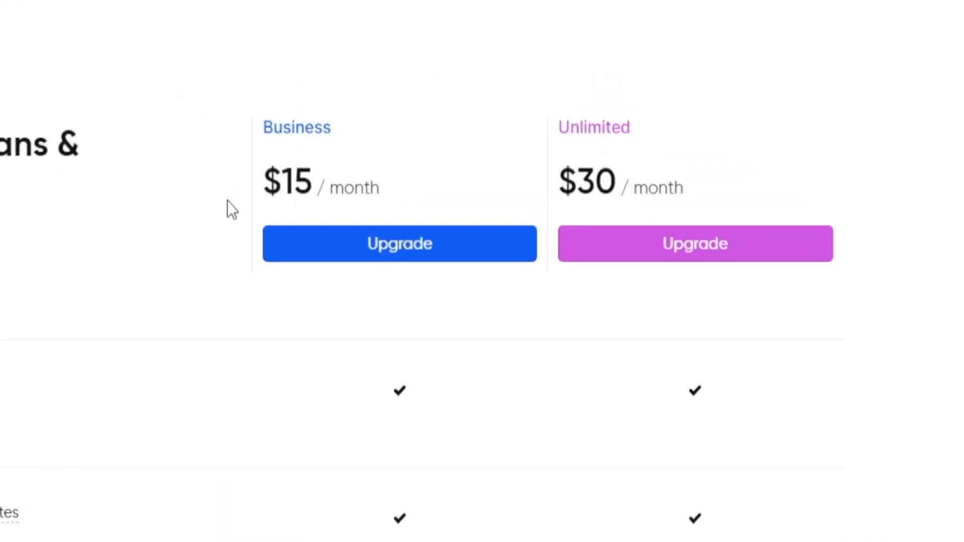
mouse_move(660, 284)
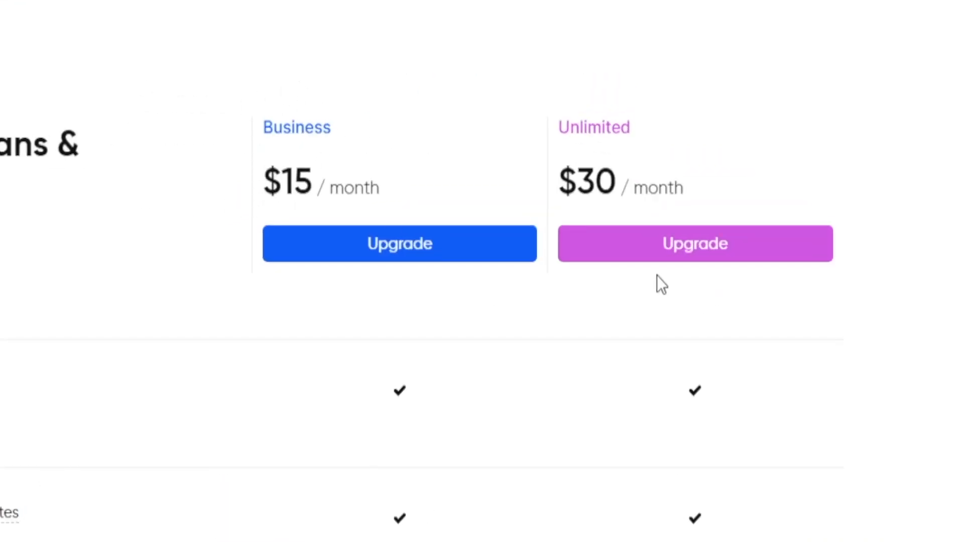
mouse_move(449, 286)
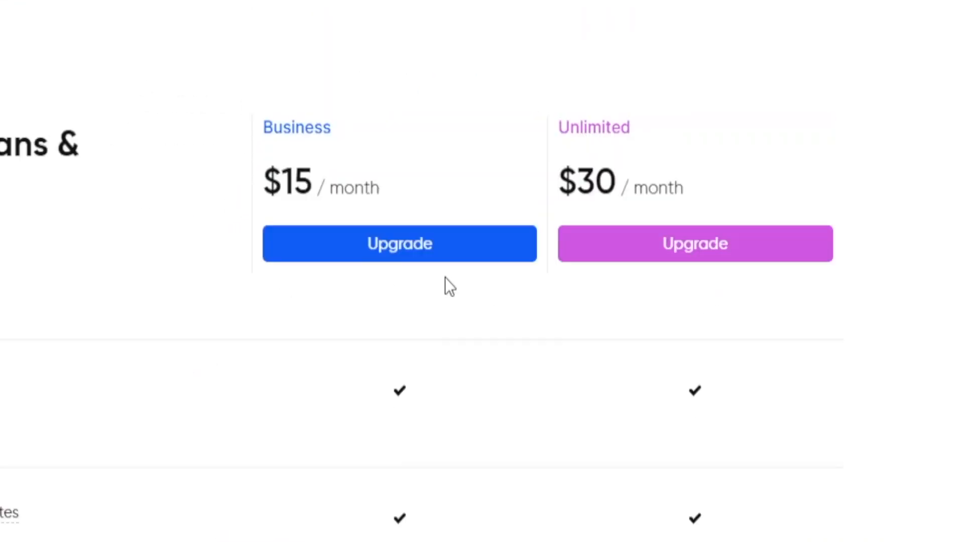
scroll("up", 3)
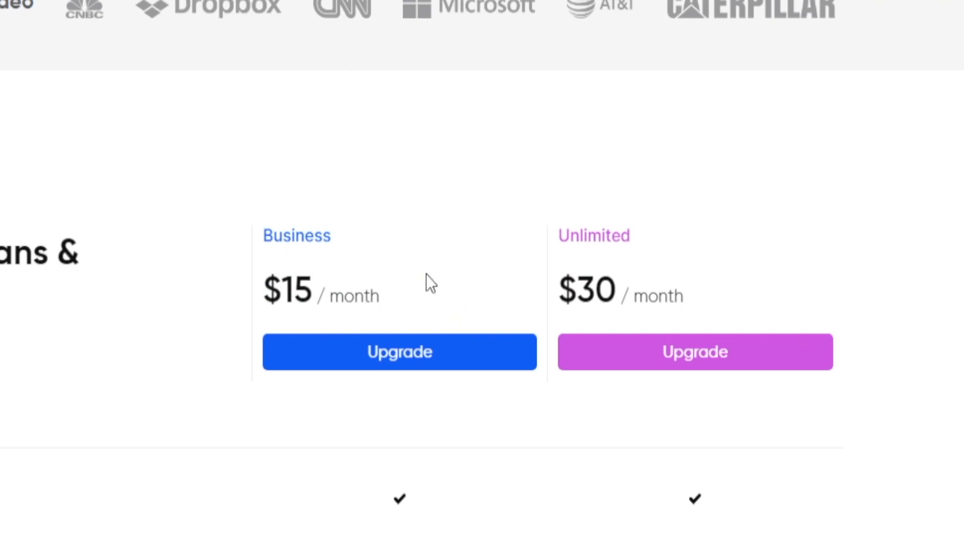
mouse_move(318, 441)
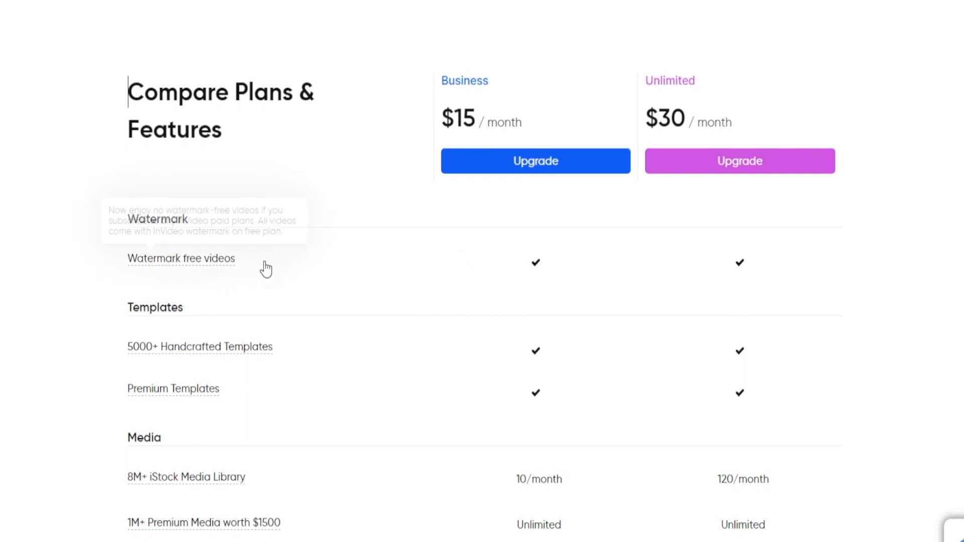
scroll("down", 3)
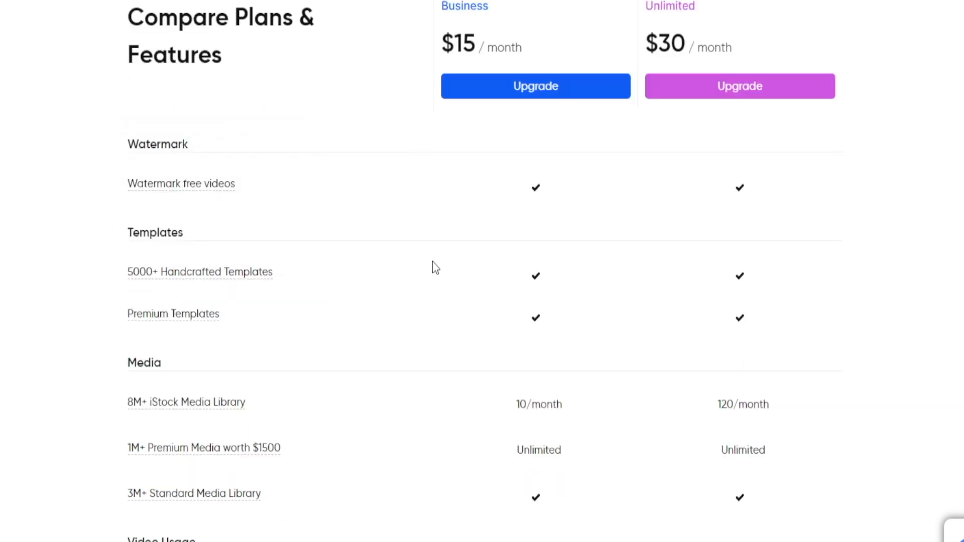
scroll("down", 3)
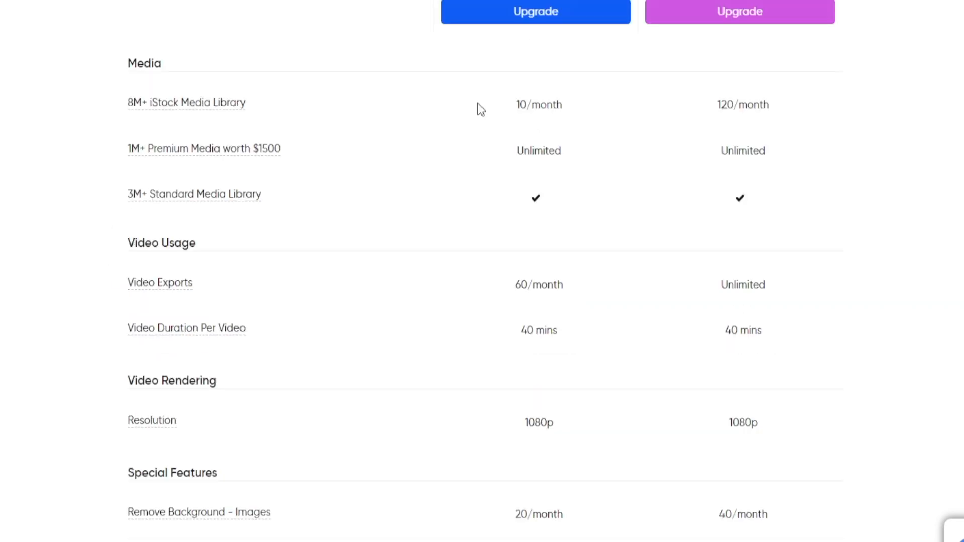
mouse_move(607, 165)
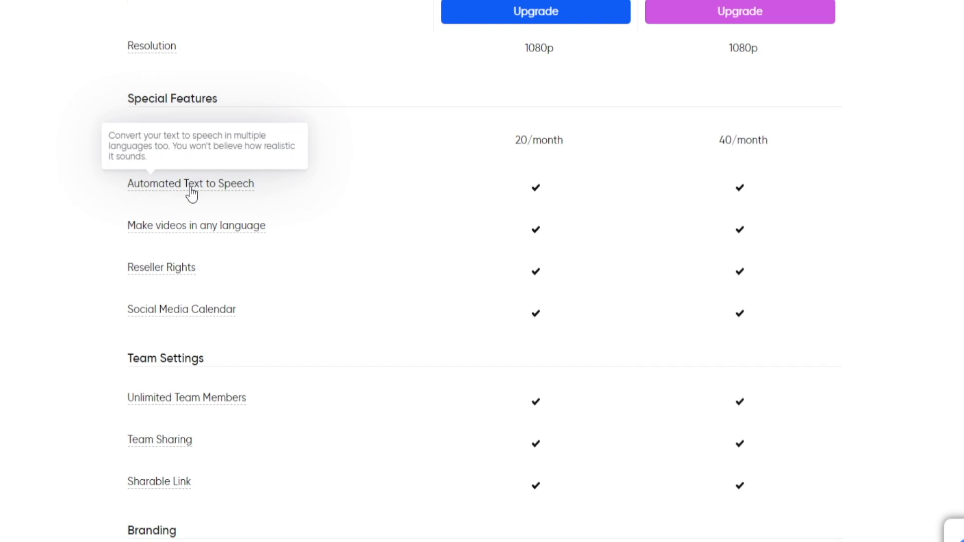
scroll("down", 3)
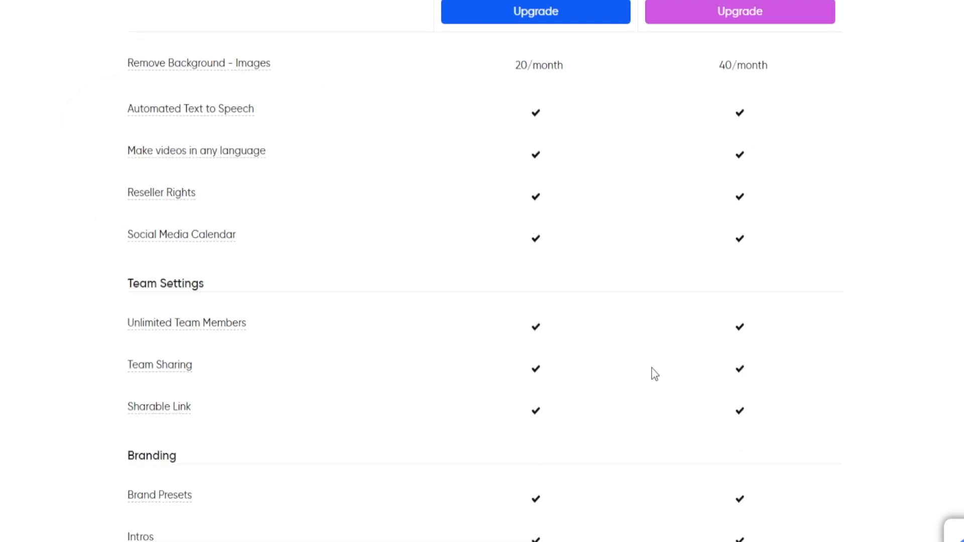
mouse_move(579, 326)
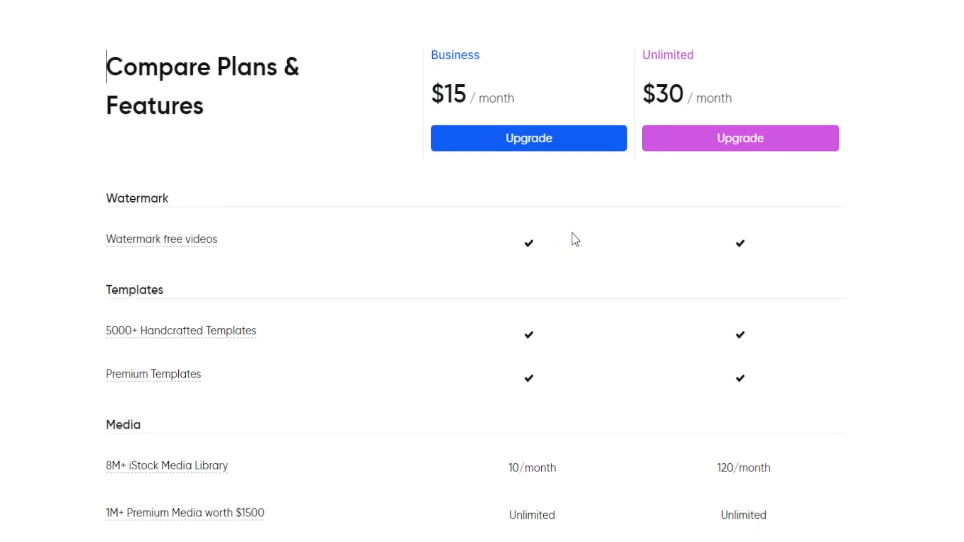
scroll("down", 3)
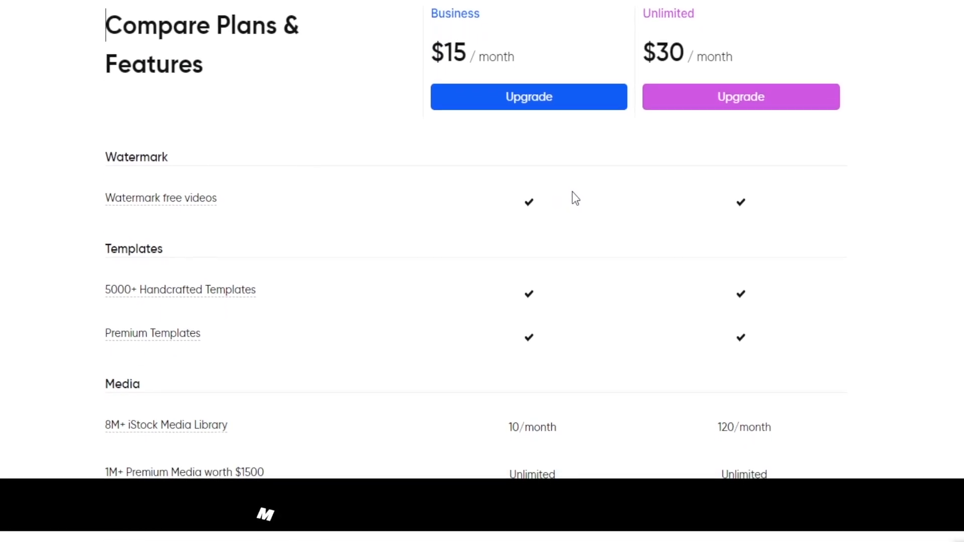
scroll("down", 3)
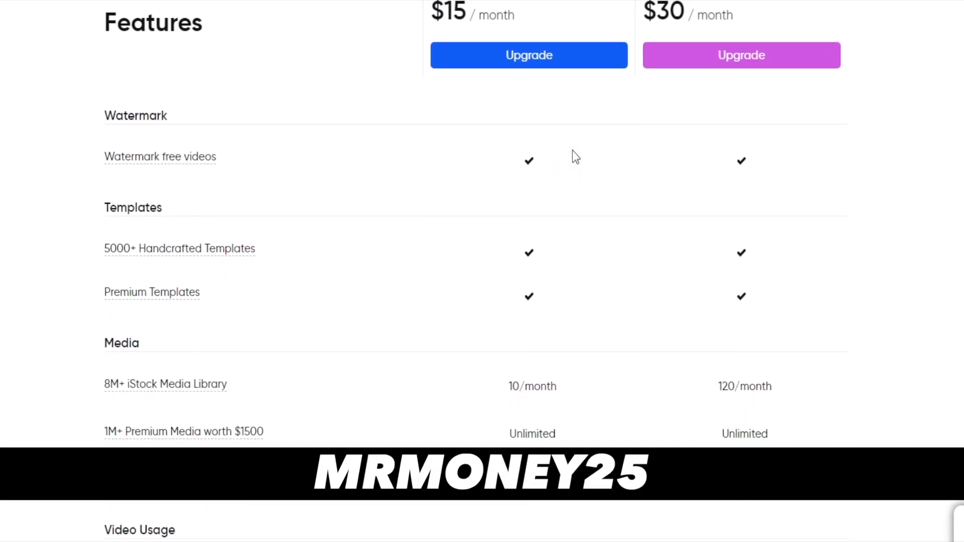
scroll("down", 3)
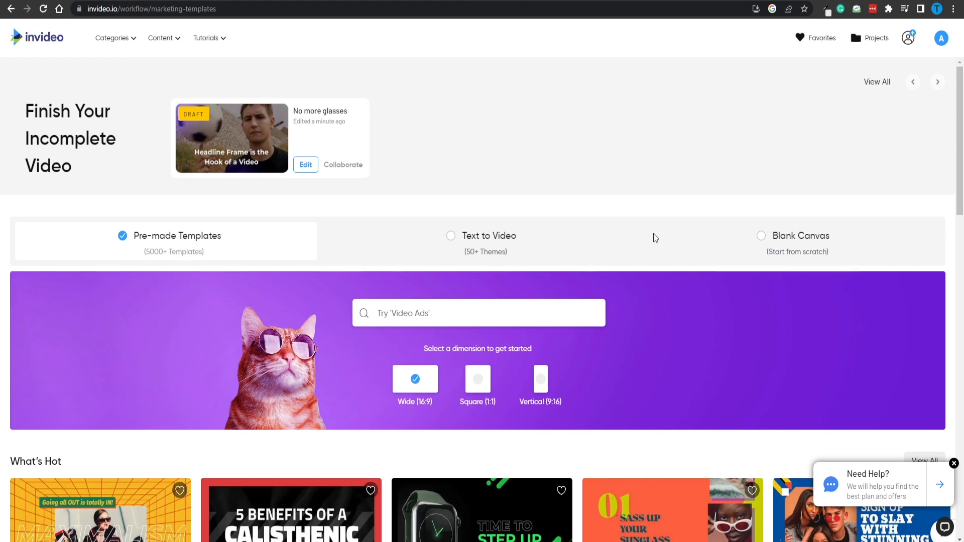
mouse_move(609, 113)
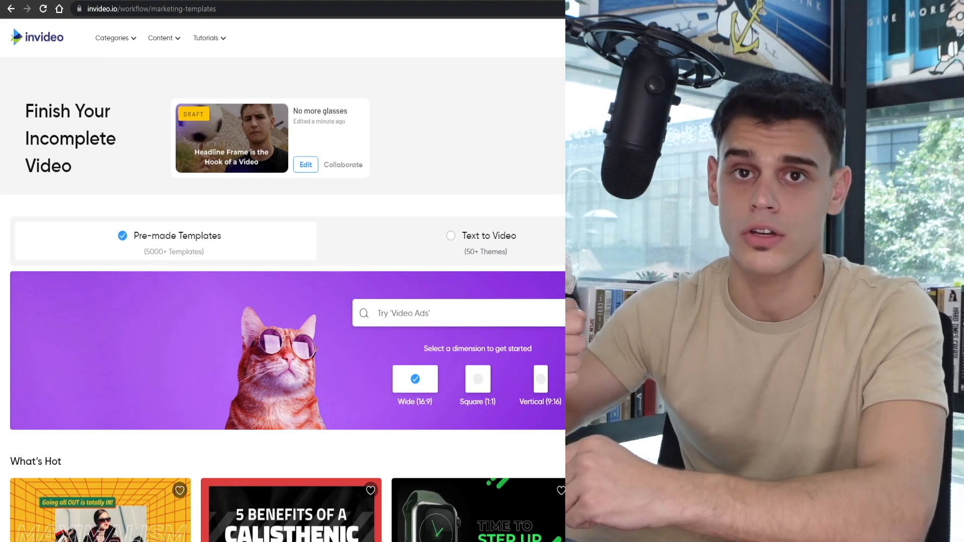
- Switch to the InVideo For Content Creators YouTube channel's Videos page
left_click(148, 9)
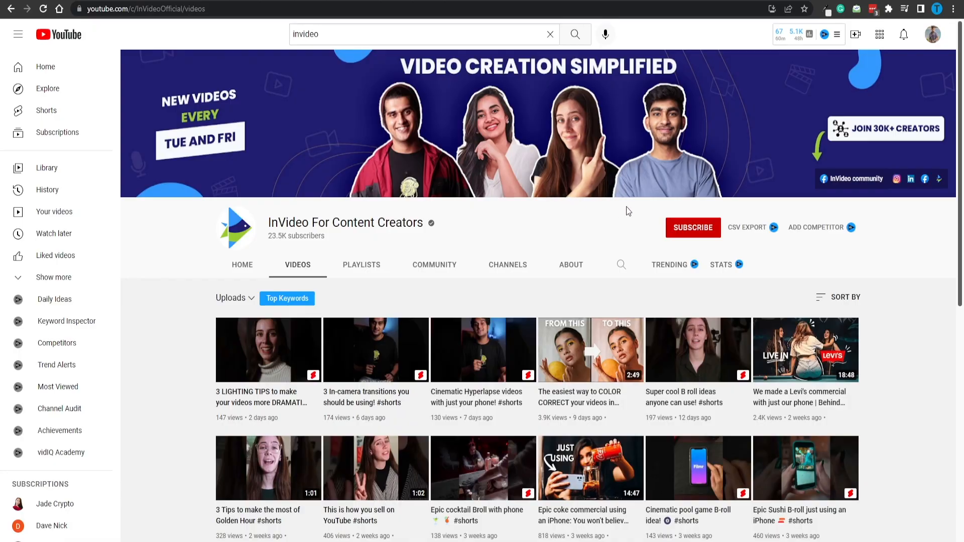